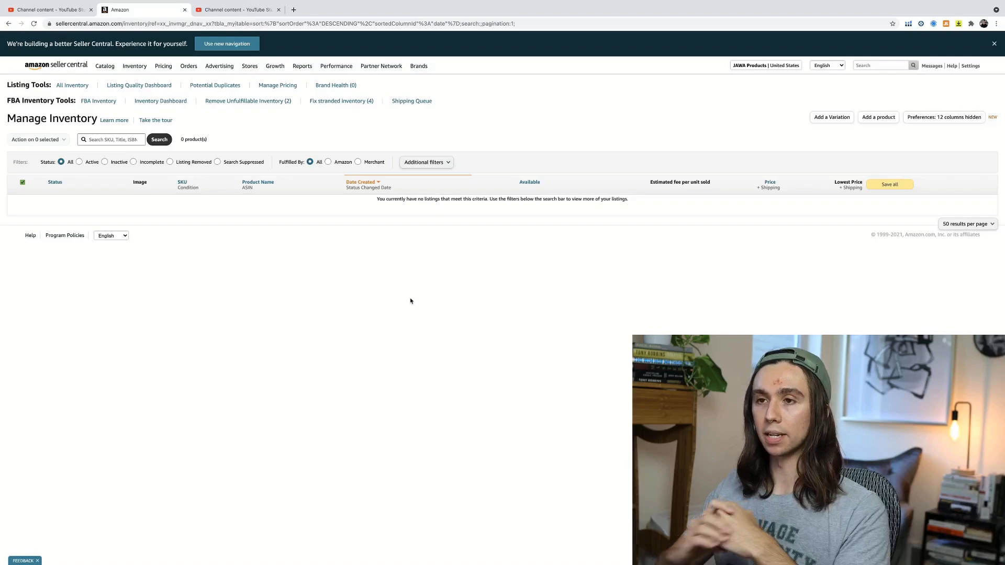
# Step: Go to Add Products from the Catalog menu on Manage Inventory
pyautogui.click(105, 66)
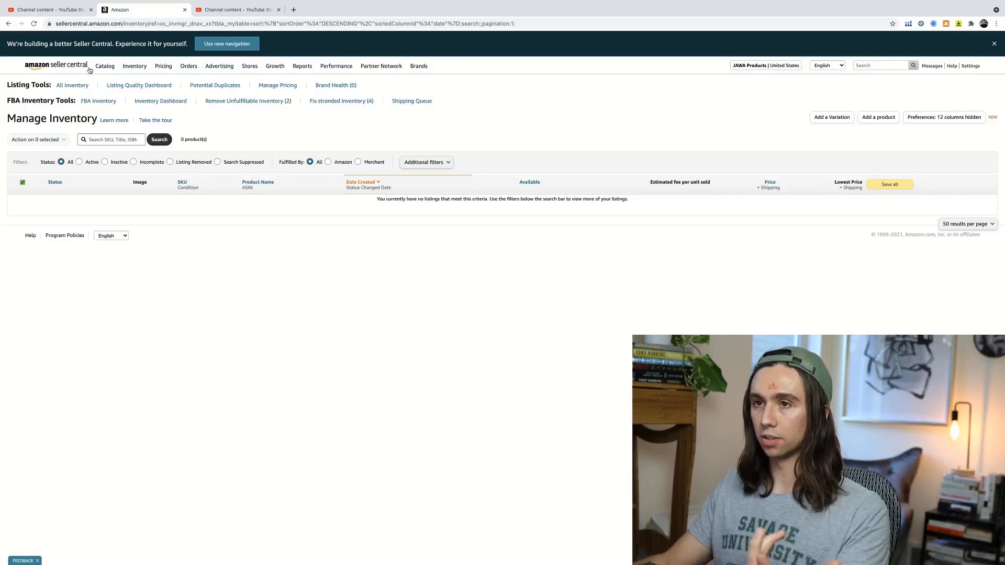
pyautogui.click(104, 66)
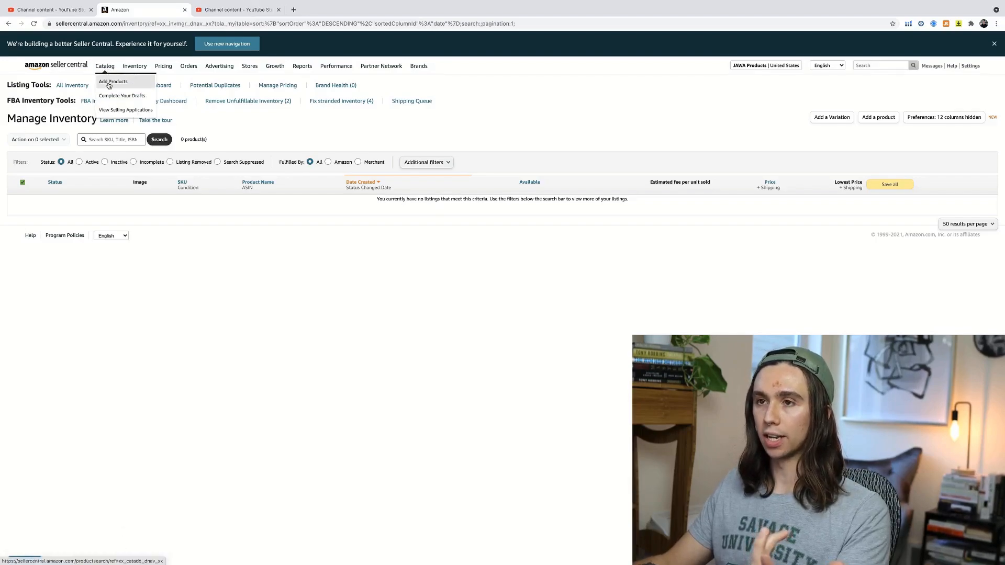
pyautogui.click(113, 82)
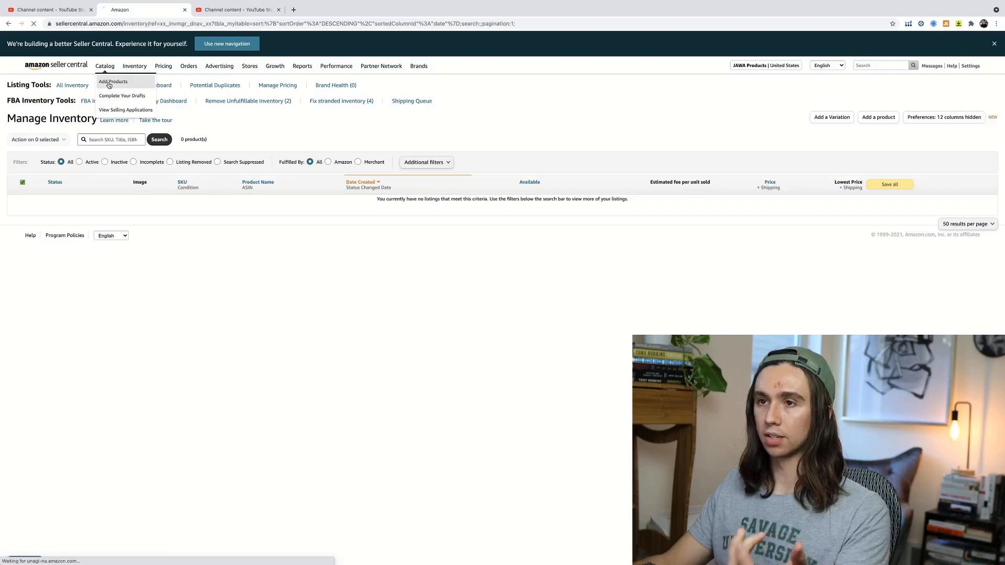
# Step: Load the Add Products page with its catalog search by name, UPC, EAN, ISBN or ASIN
pyautogui.click(113, 81)
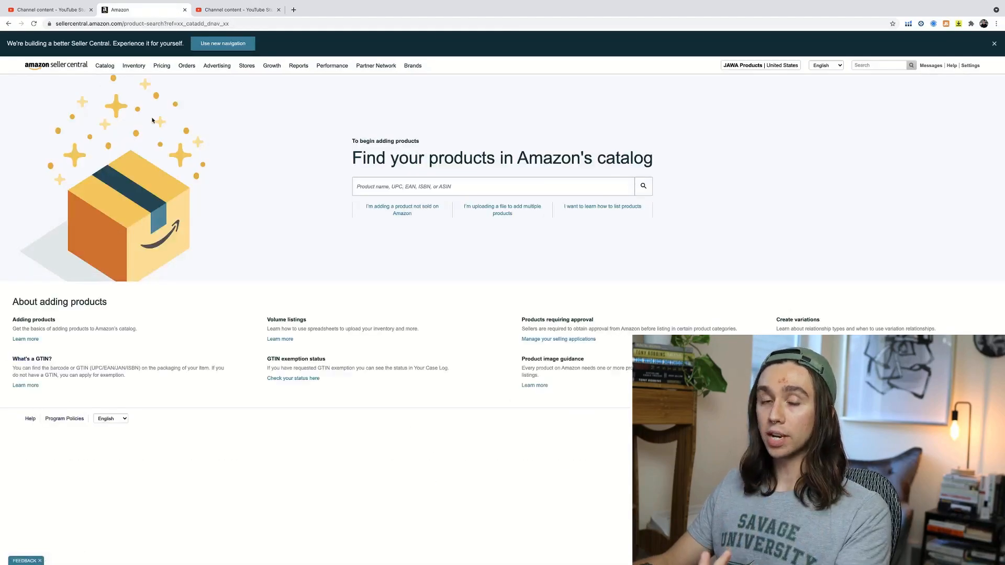
pyautogui.moveTo(371, 496)
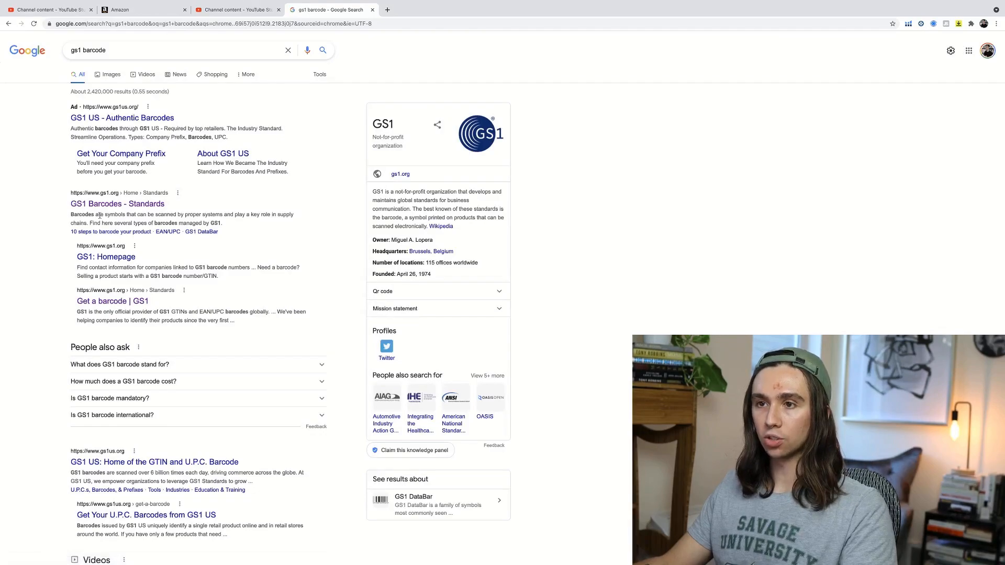
pyautogui.moveTo(117, 203)
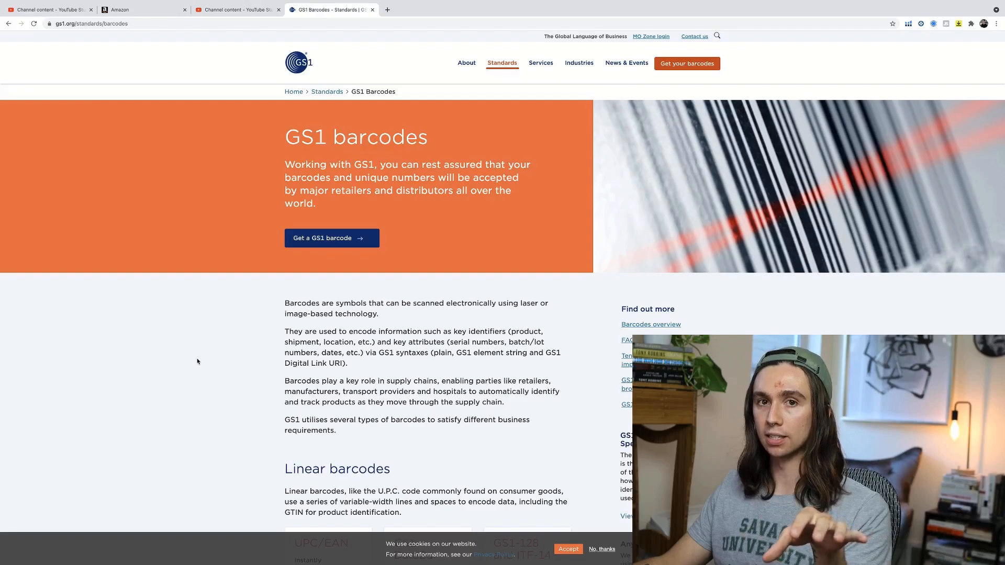
pyautogui.moveTo(331, 243)
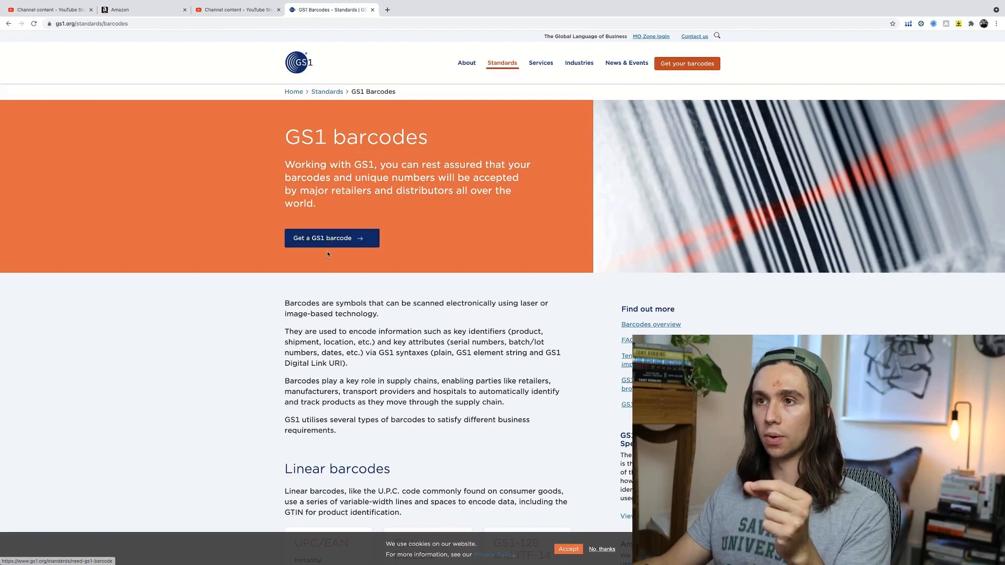
# Step: Return from the GS1 barcodes tab to the Seller Central Add Products page
pyautogui.click(136, 9)
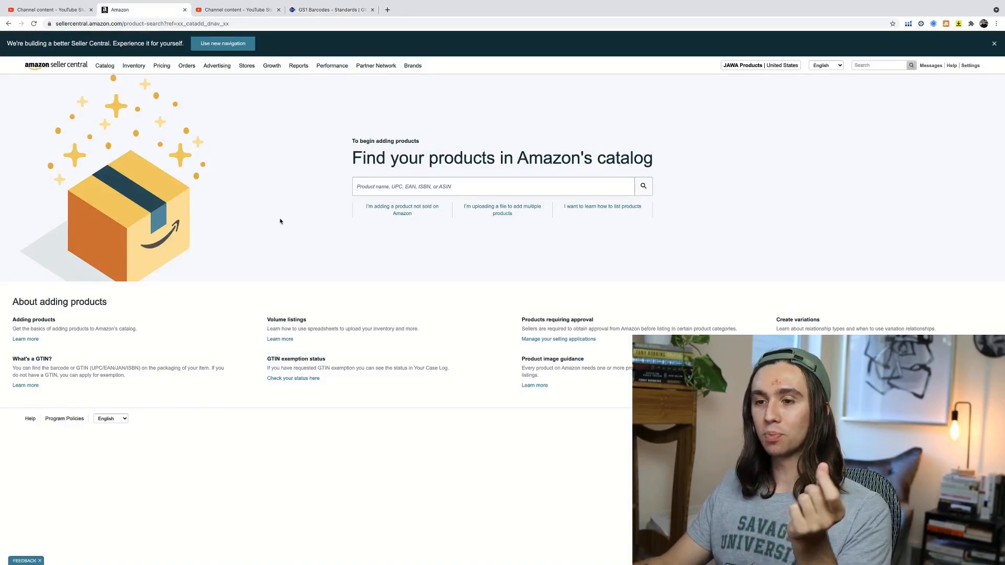
# Step: Search the catalog for 'garlic press' and set the Oye press's condition to New
pyautogui.click(486, 186)
pyautogui.write('garlic press')
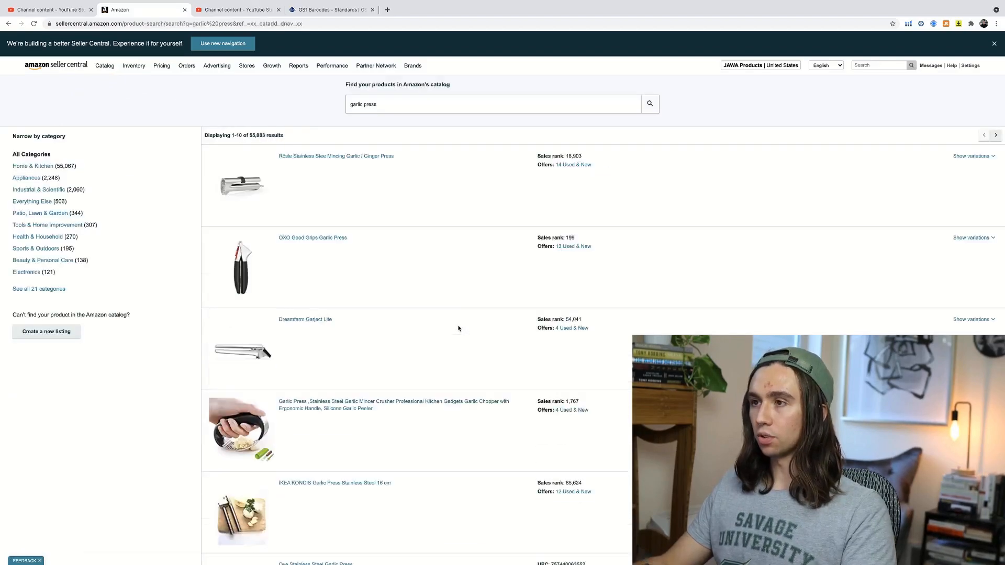
pyautogui.scroll(-3)
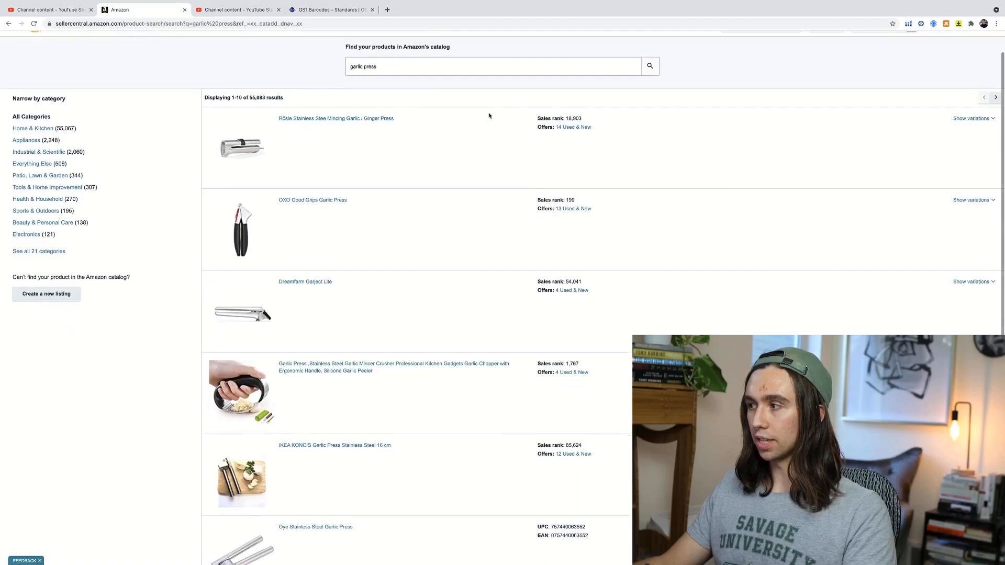
pyautogui.scroll(-3)
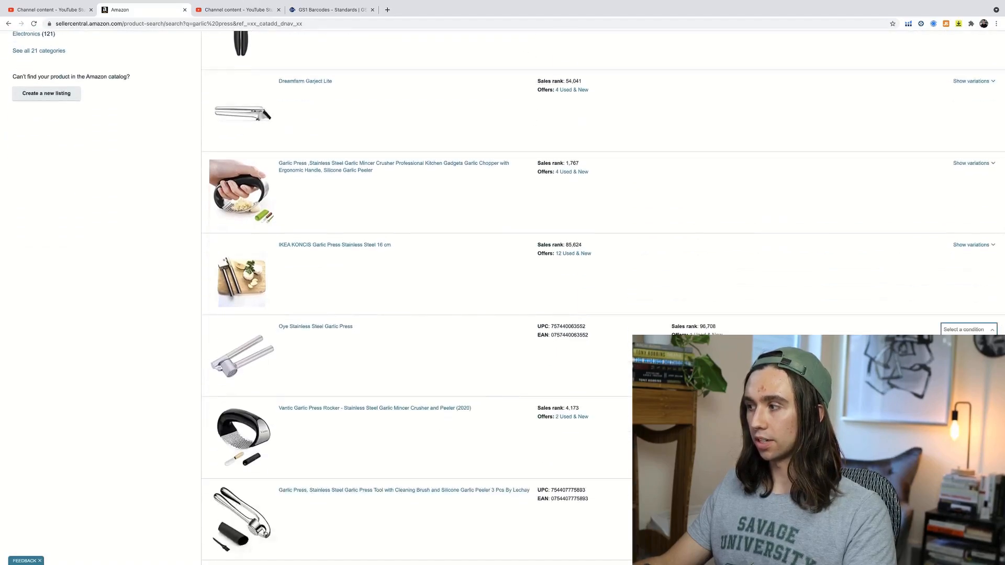
pyautogui.click(968, 328)
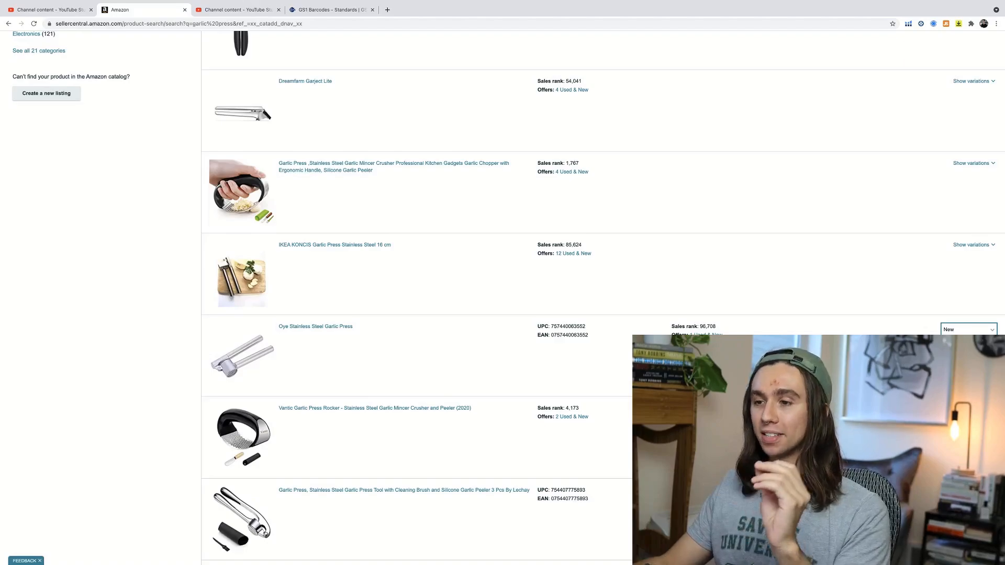
pyautogui.scroll(3)
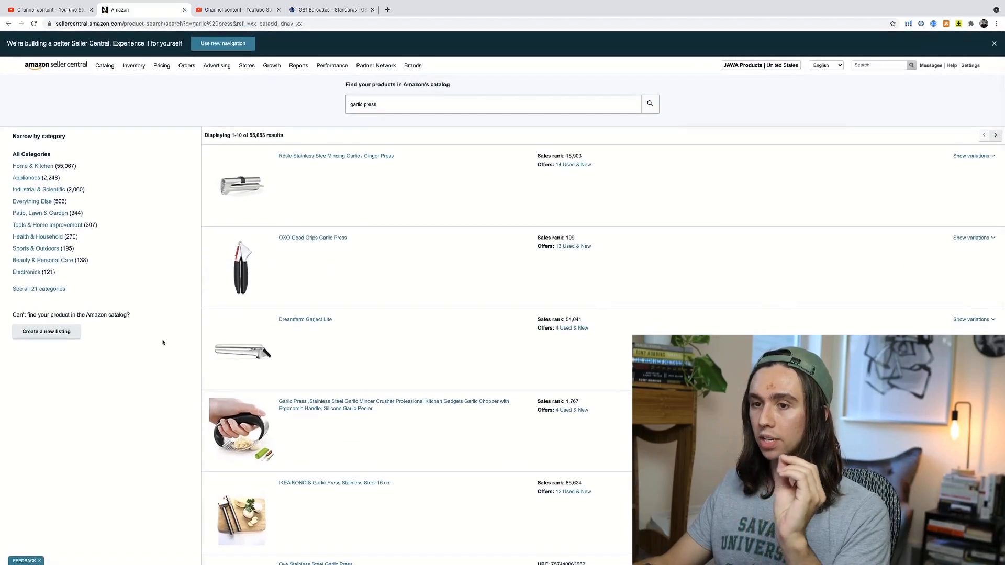
pyautogui.click(104, 65)
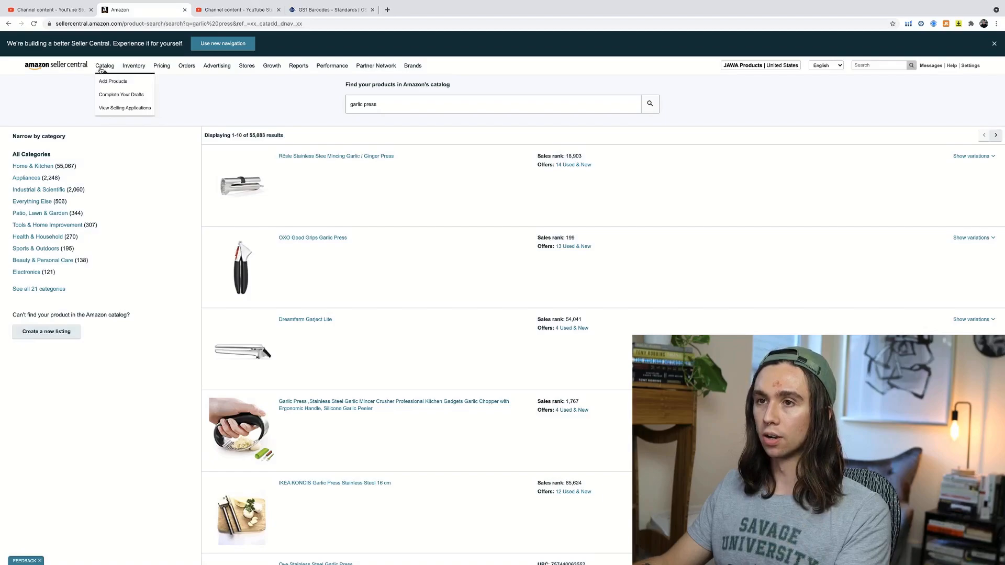
# Step: From Add Products, choose 'I'm adding a product not sold on Amazon' to reach product-type selection
pyautogui.click(113, 81)
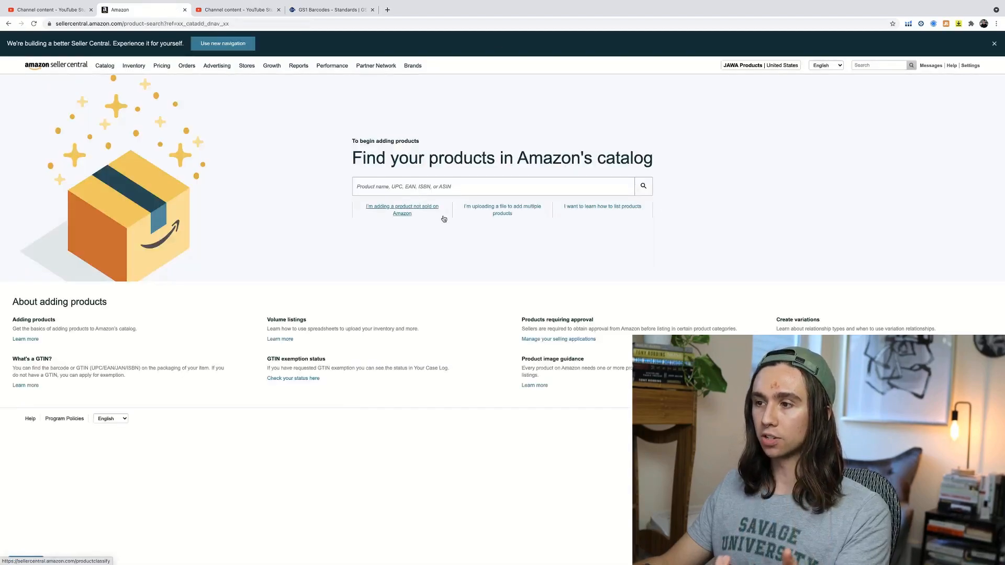
pyautogui.moveTo(398, 213)
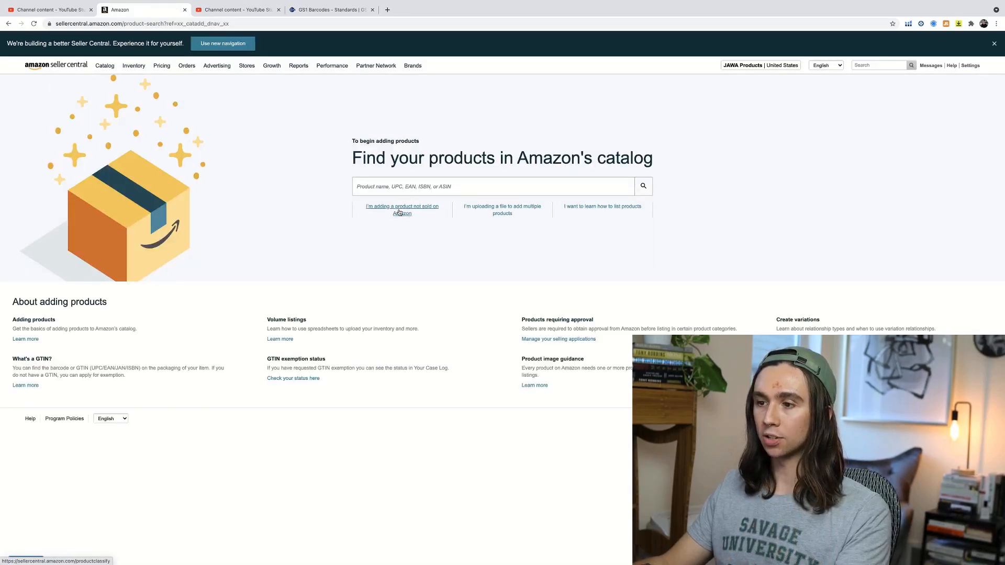
pyautogui.click(402, 208)
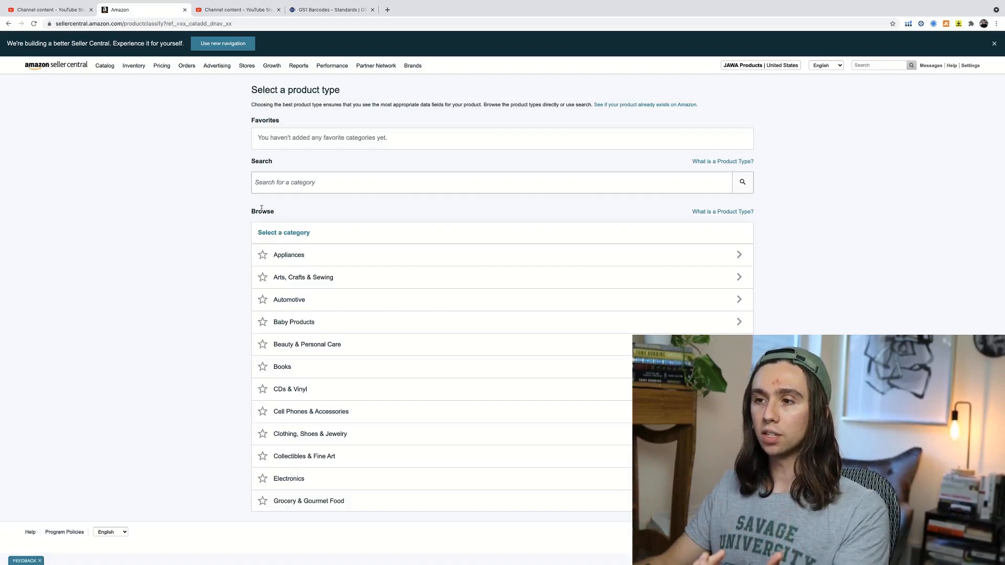
pyautogui.click(386, 9)
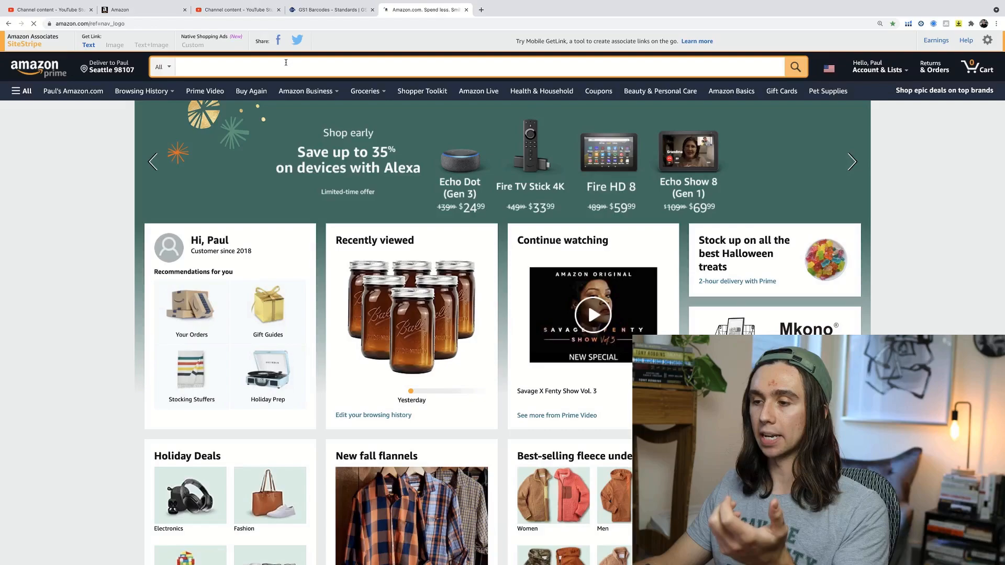
# Step: Search Amazon.com for 'fly fish' and scroll to the PLUSINNO kit's Product details and Best Sellers Rank
pyautogui.write('f')
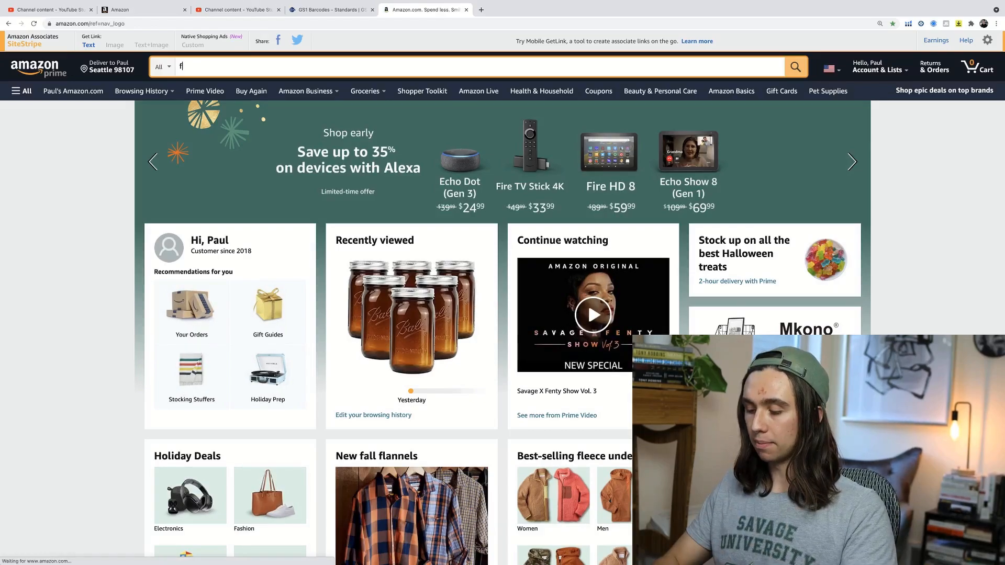
pyautogui.write('ly fish')
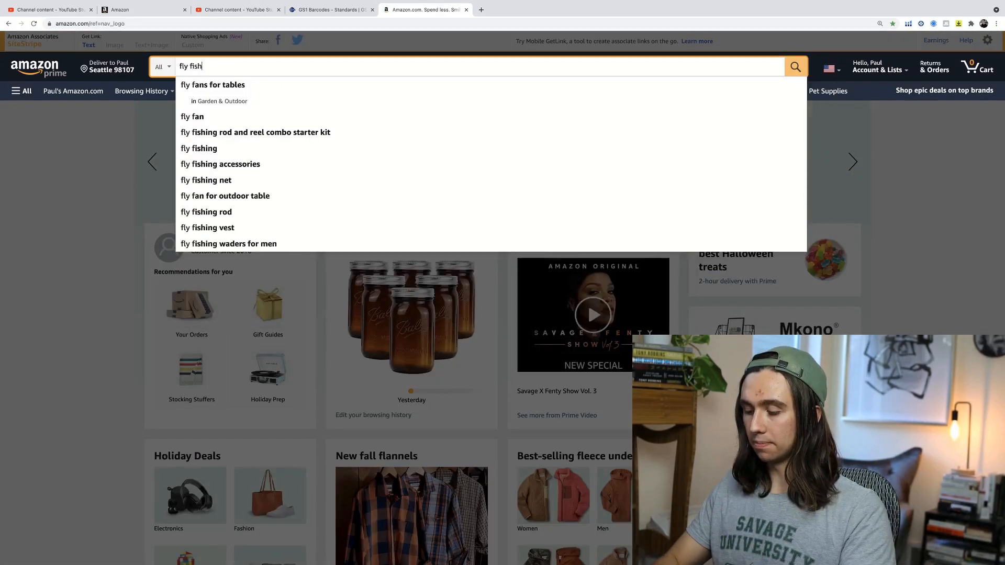
pyautogui.click(199, 148)
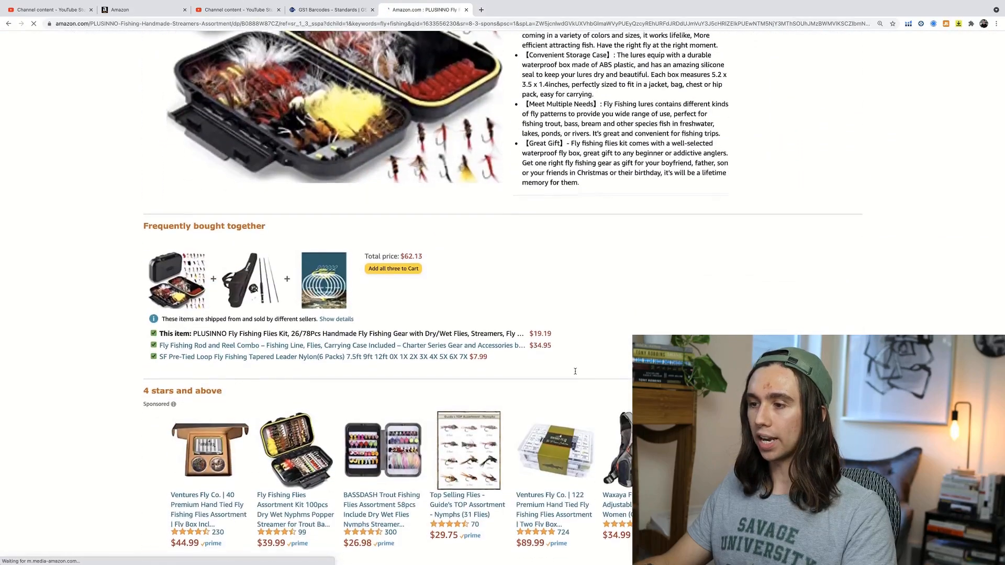
pyautogui.scroll(-3)
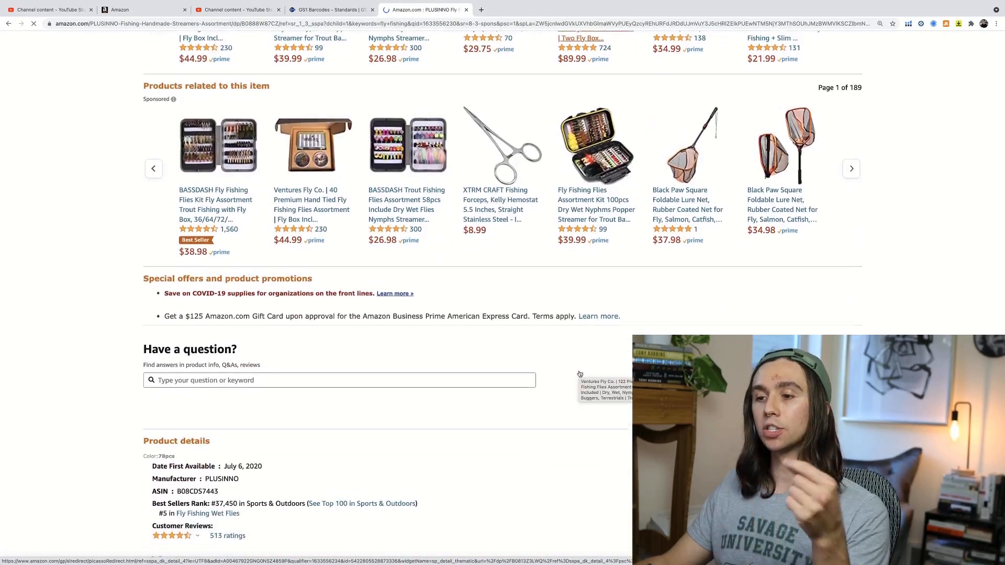
pyautogui.scroll(-3)
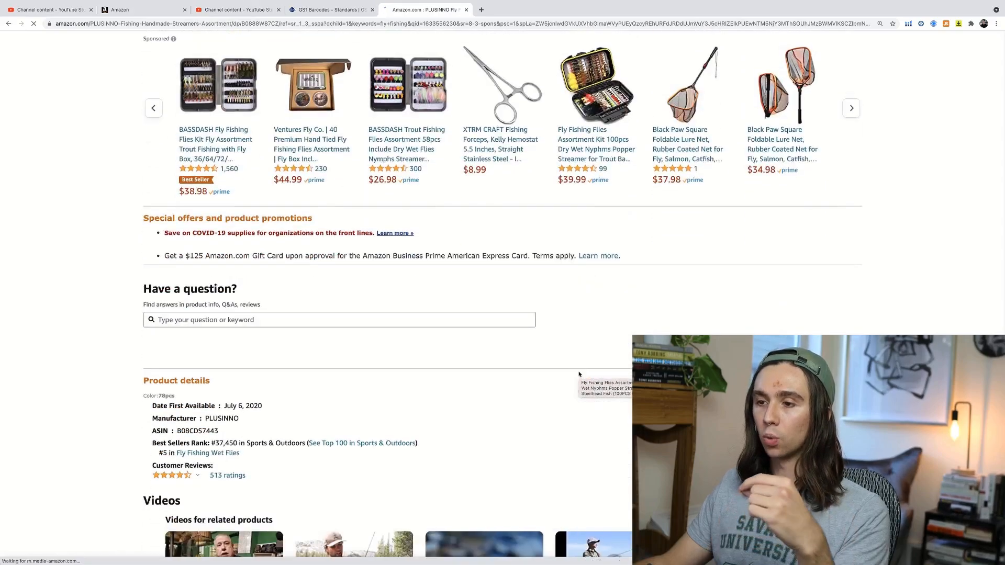
pyautogui.scroll(-3)
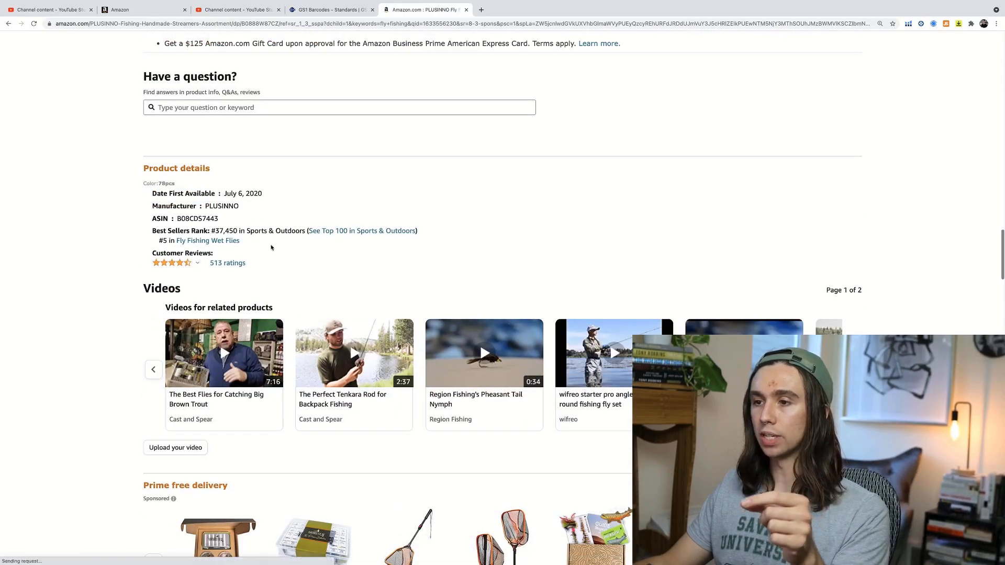
pyautogui.moveTo(208, 245)
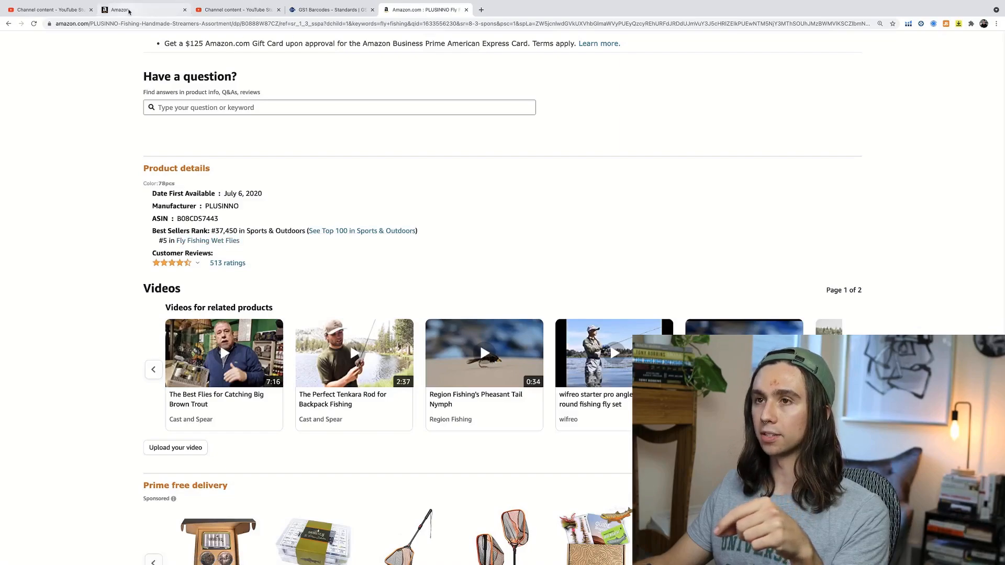
# Step: Search product types for 'wet flies' and select Fly Fishing > Flies > Wet Flies
pyautogui.click(124, 9)
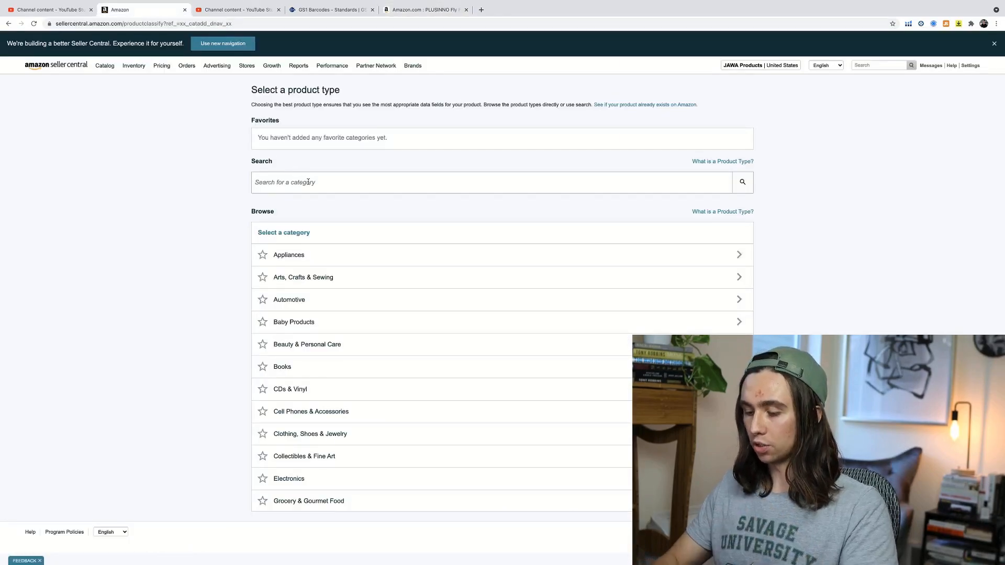
pyautogui.write('wet flies')
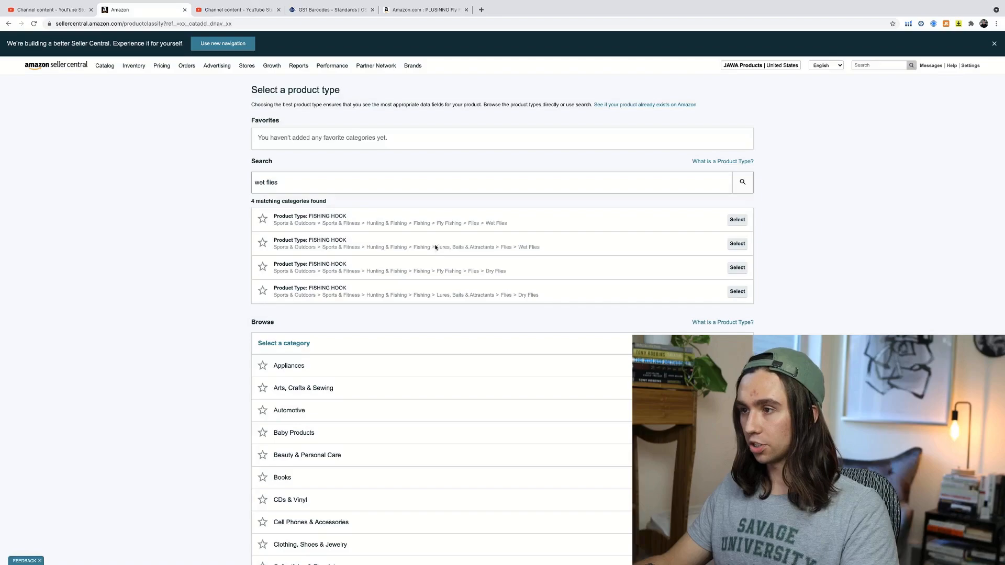
pyautogui.moveTo(500, 236)
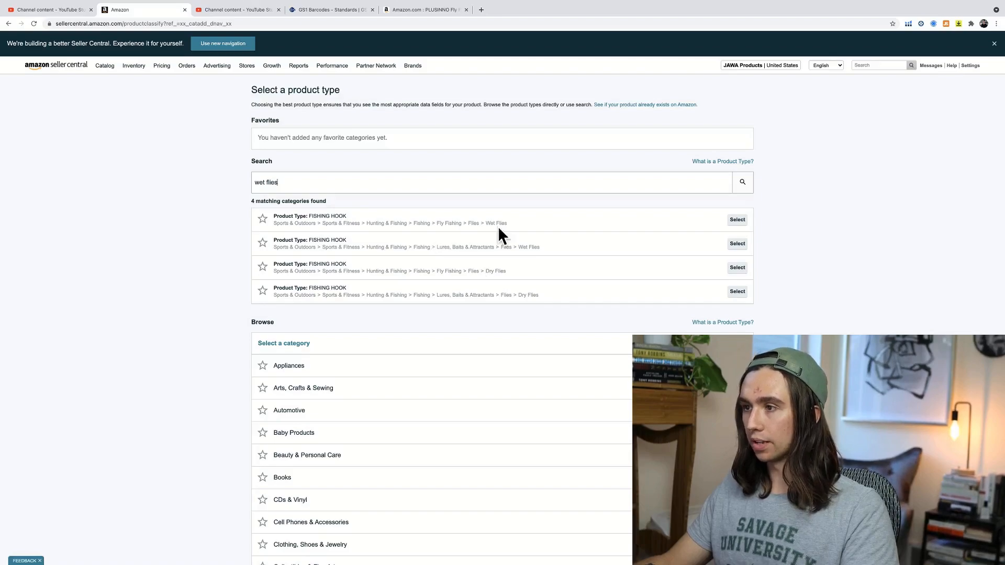
pyautogui.moveTo(501, 256)
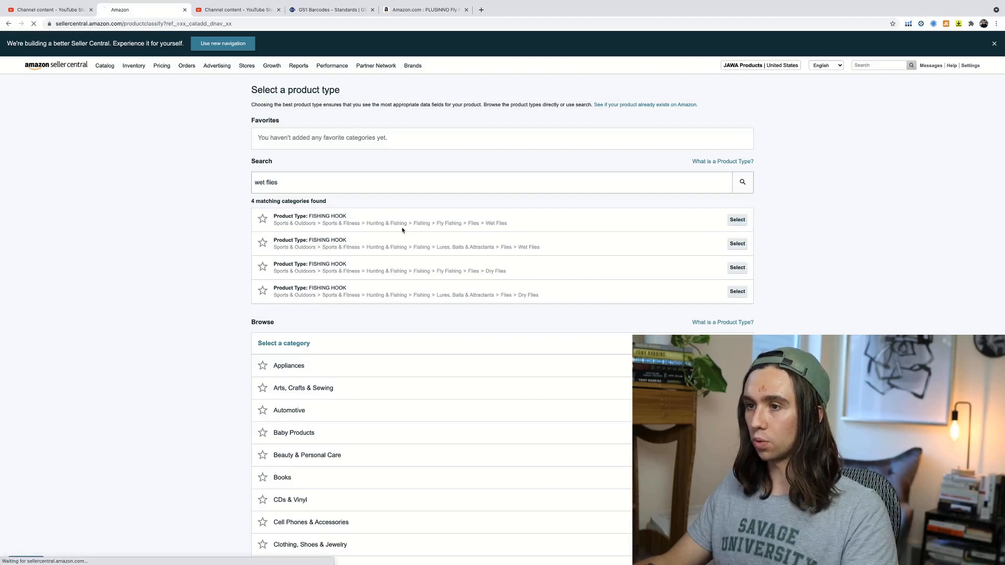
pyautogui.click(736, 220)
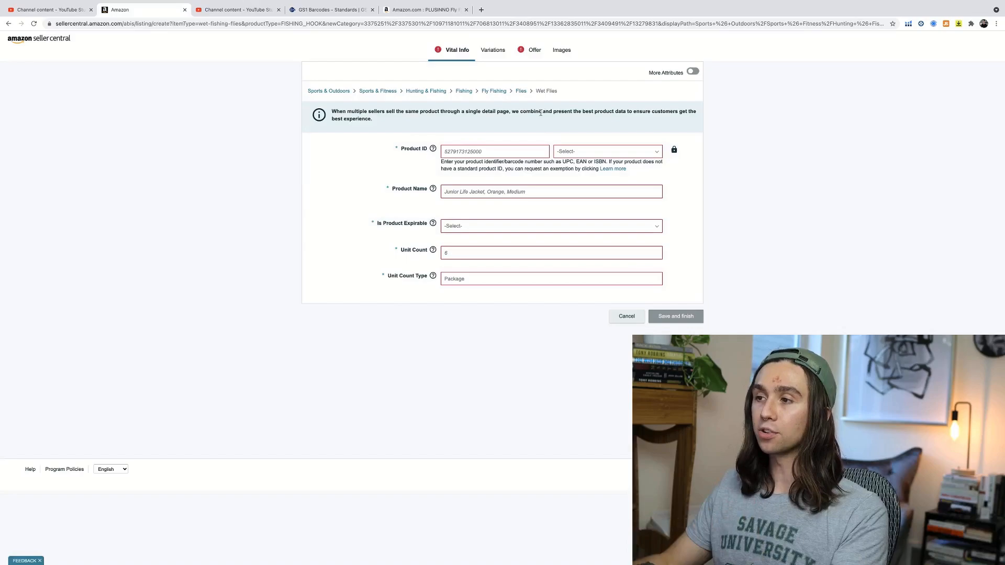
# Step: Set the Product ID type to UPC, glance at the GS1 barcodes tab, and enter the product name
pyautogui.click(607, 151)
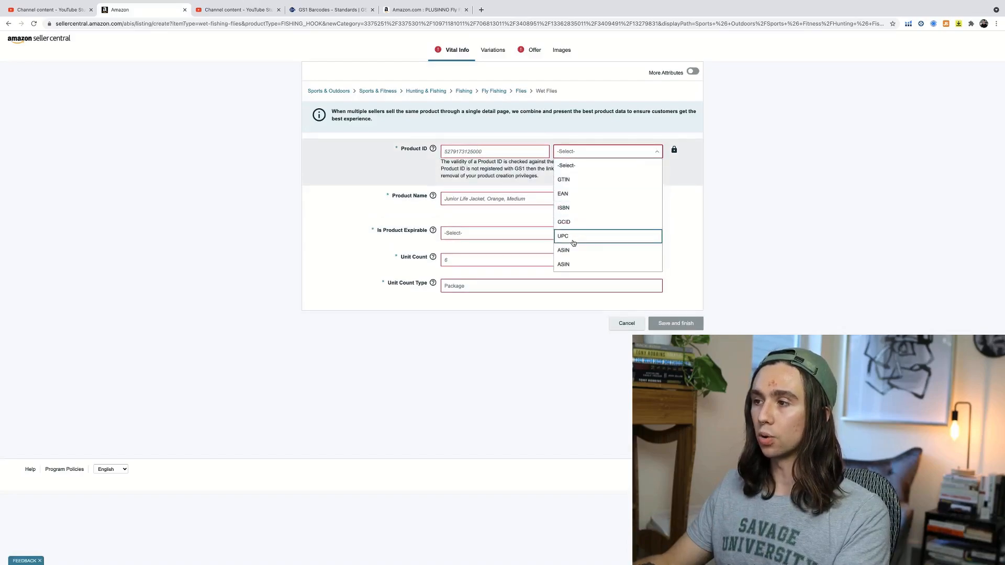
pyautogui.click(562, 237)
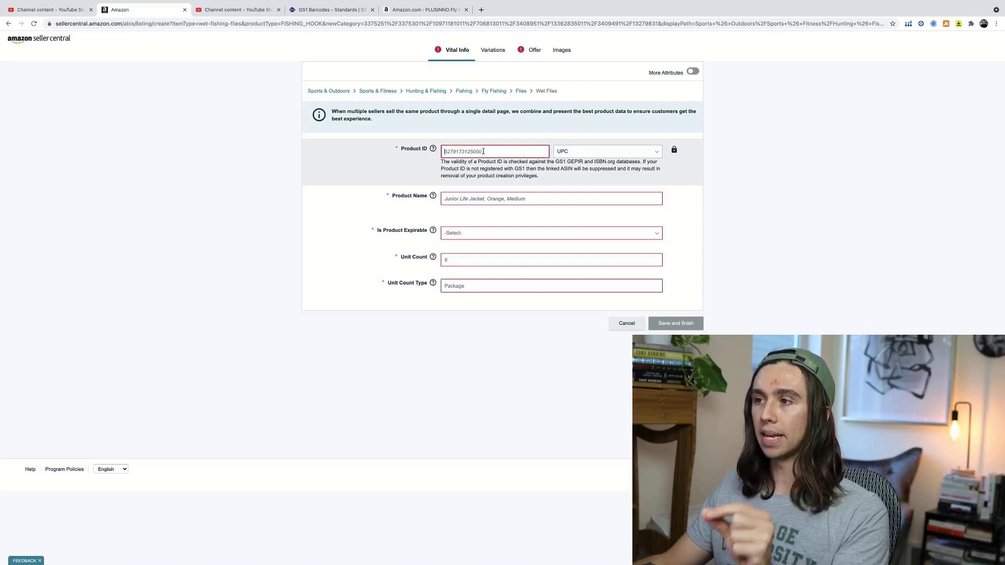
pyautogui.click(329, 9)
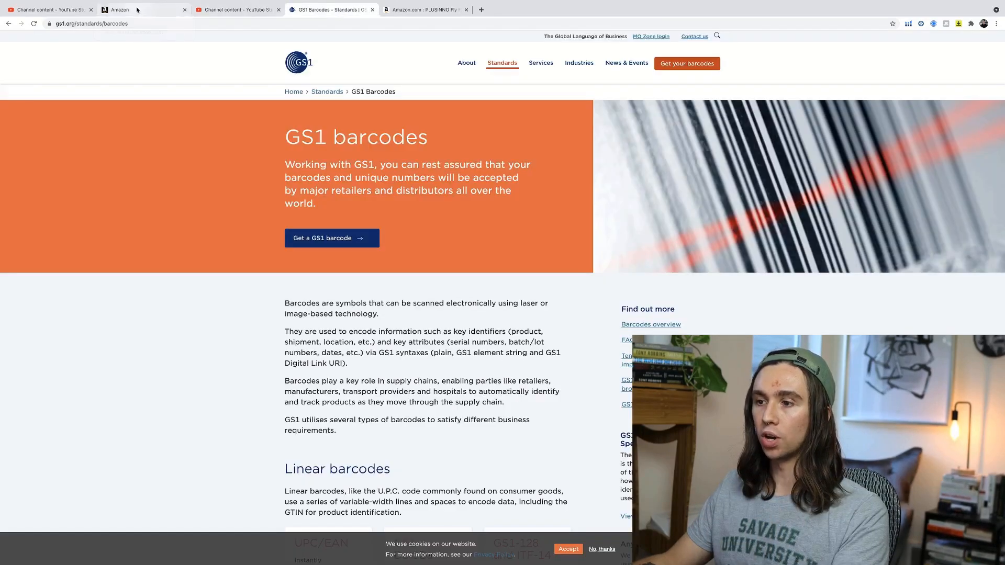
pyautogui.click(125, 9)
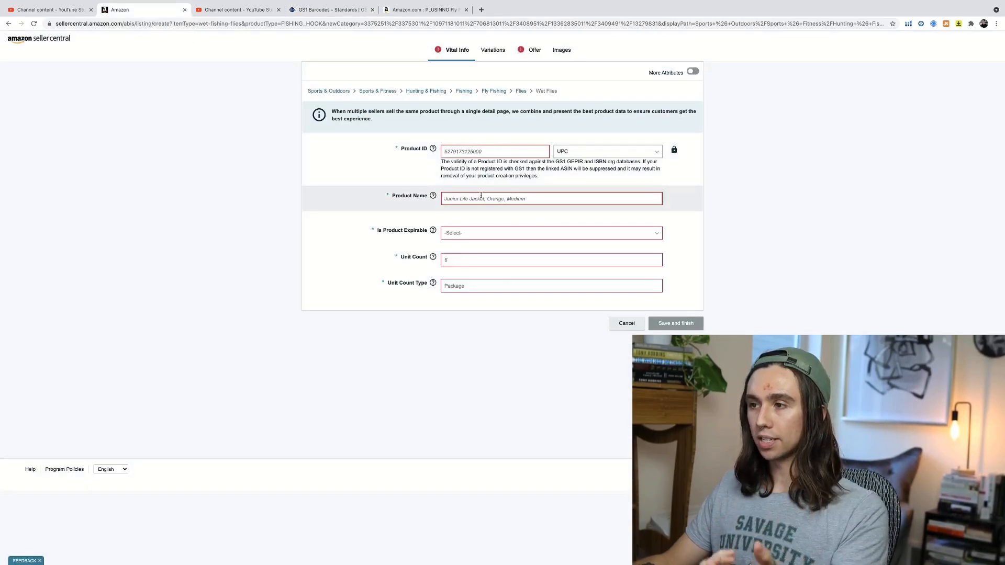
pyautogui.write('Fly Fishing Kit')
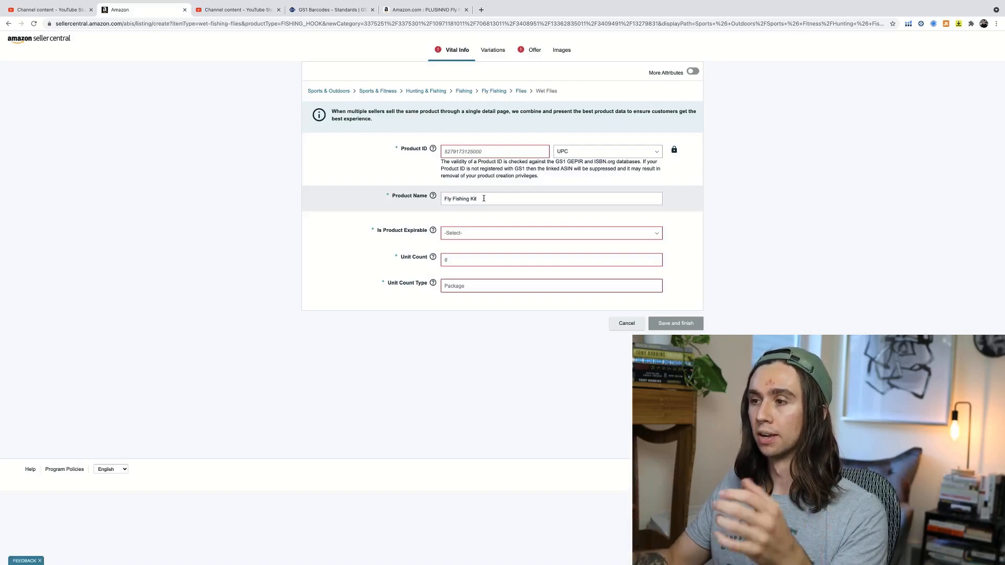
# Step: Mark the product as not expirable with a unit count of 40 of type Count
pyautogui.click(550, 232)
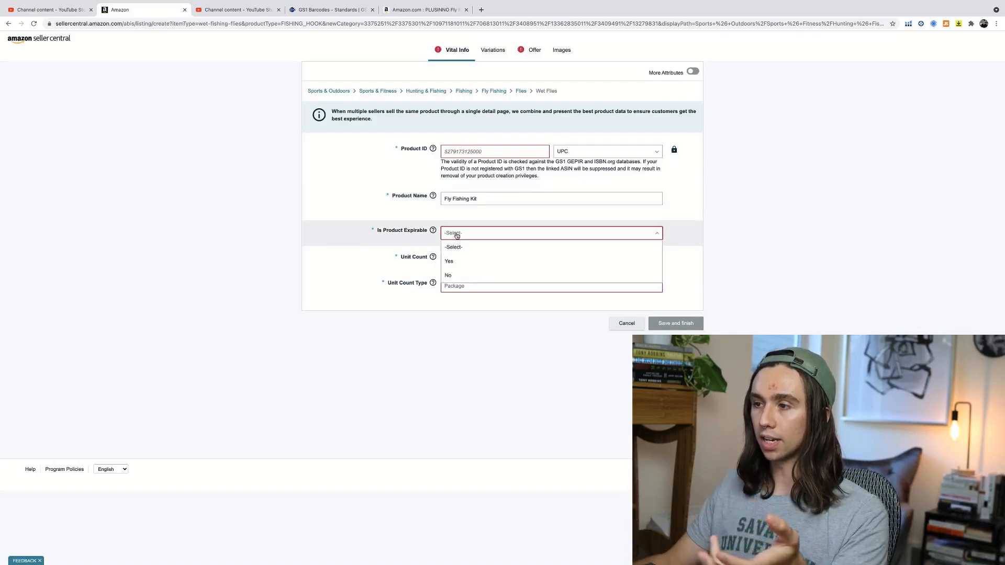
pyautogui.click(448, 274)
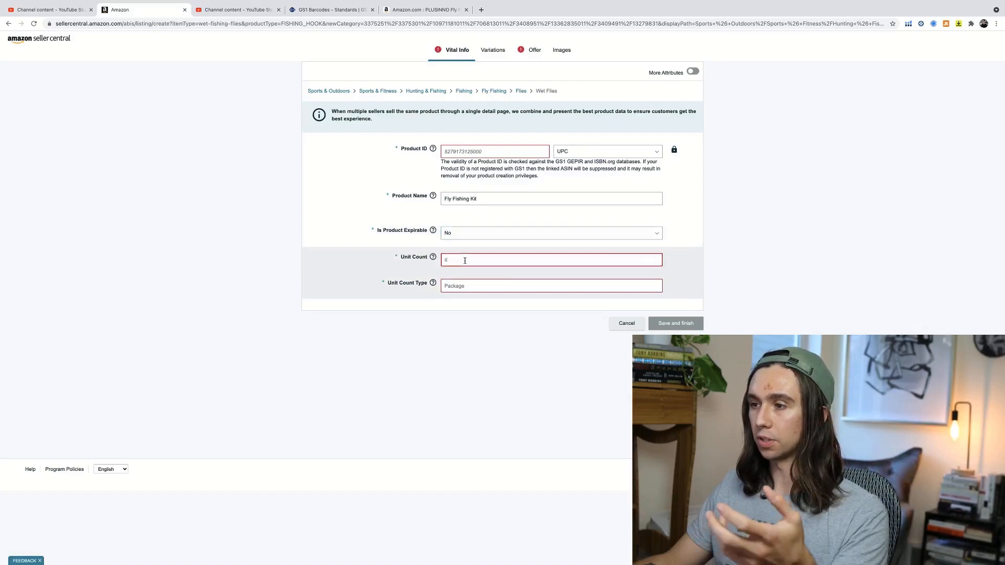
pyautogui.click(550, 285)
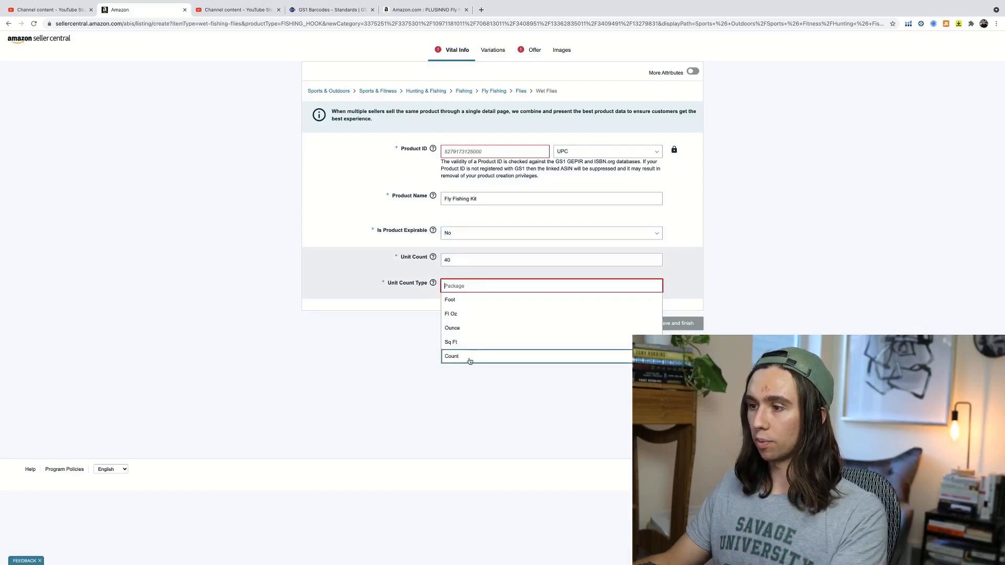
pyautogui.click(451, 356)
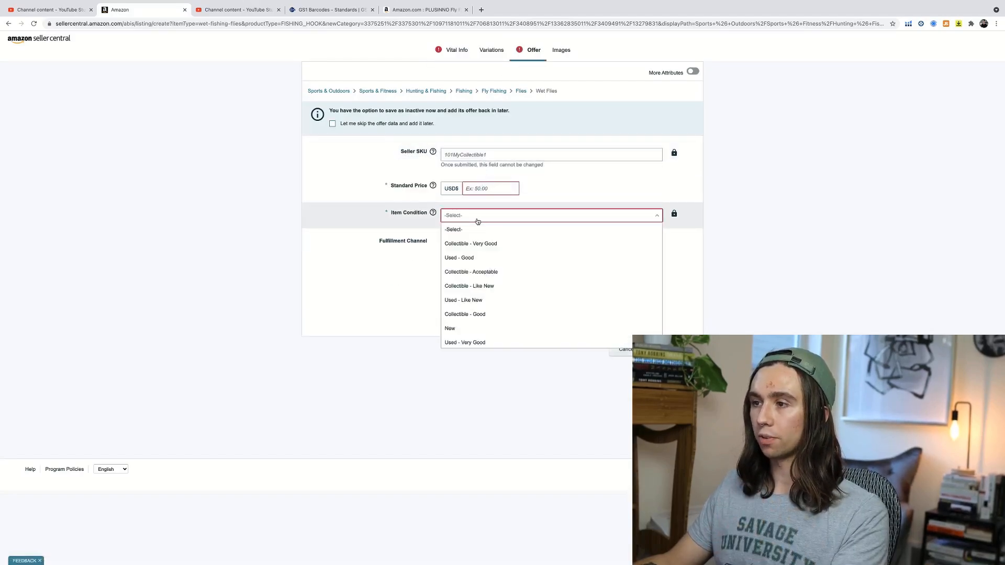
# Step: Set the offer's item condition to New with a standard price of 40.00
pyautogui.click(450, 328)
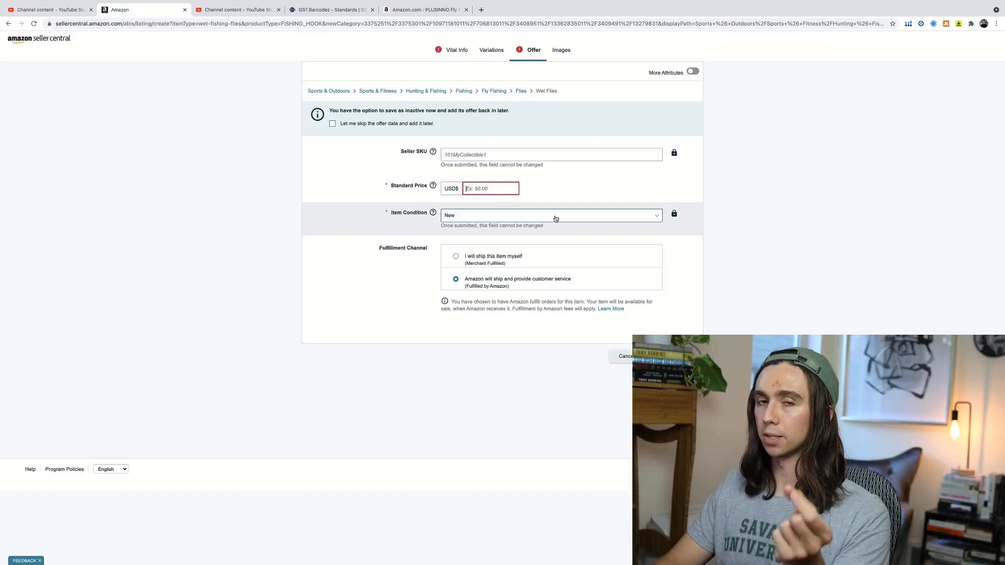
pyautogui.click(425, 10)
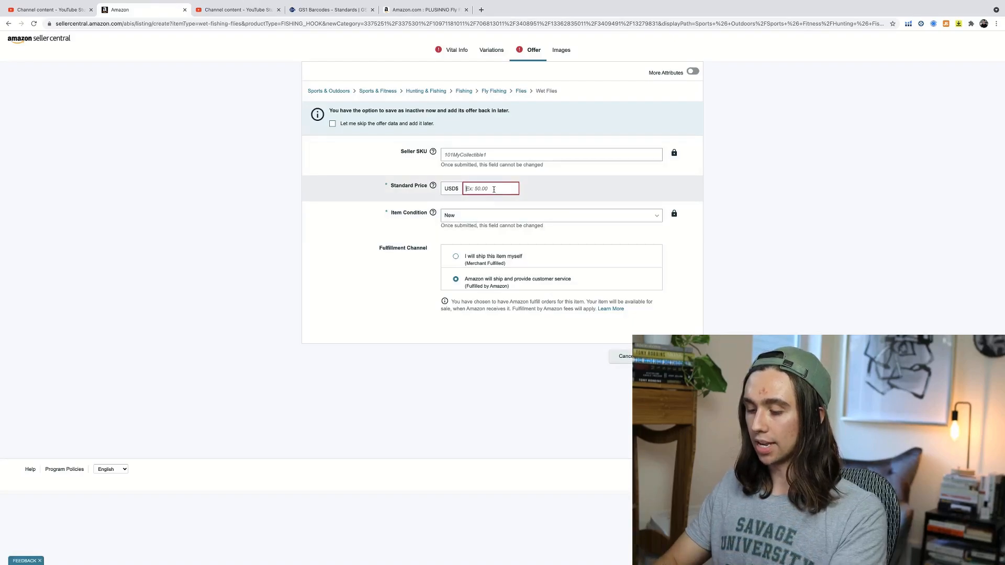
pyautogui.write('40.00')
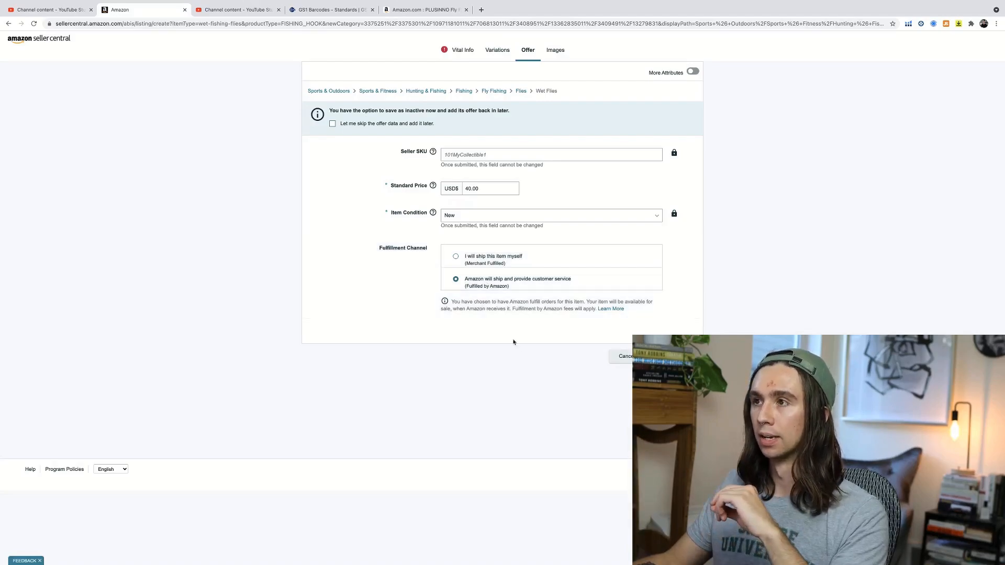
pyautogui.click(425, 10)
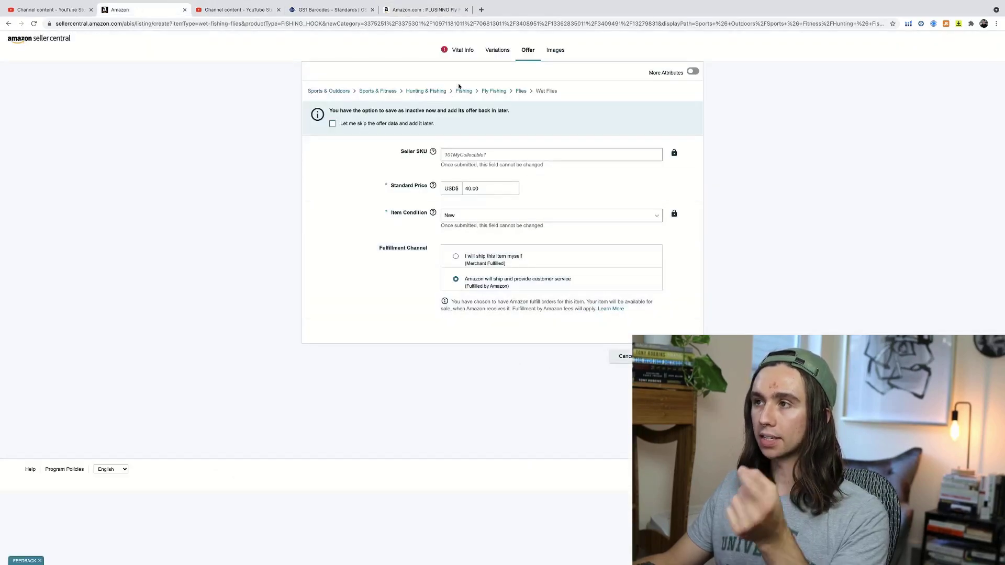
# Step: Review the Vital Info and Offer tabs before moving to the Images section
pyautogui.click(463, 50)
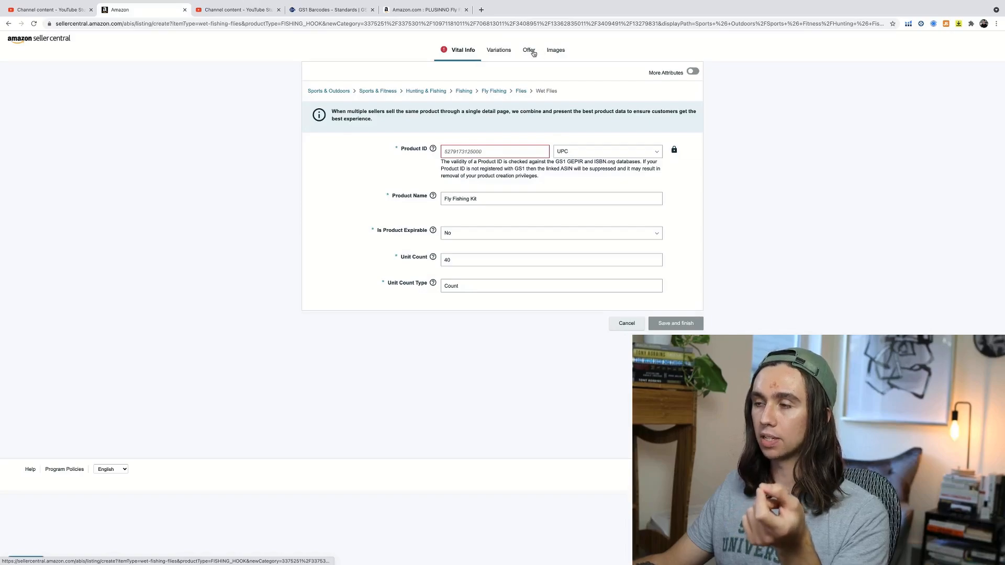
pyautogui.click(527, 49)
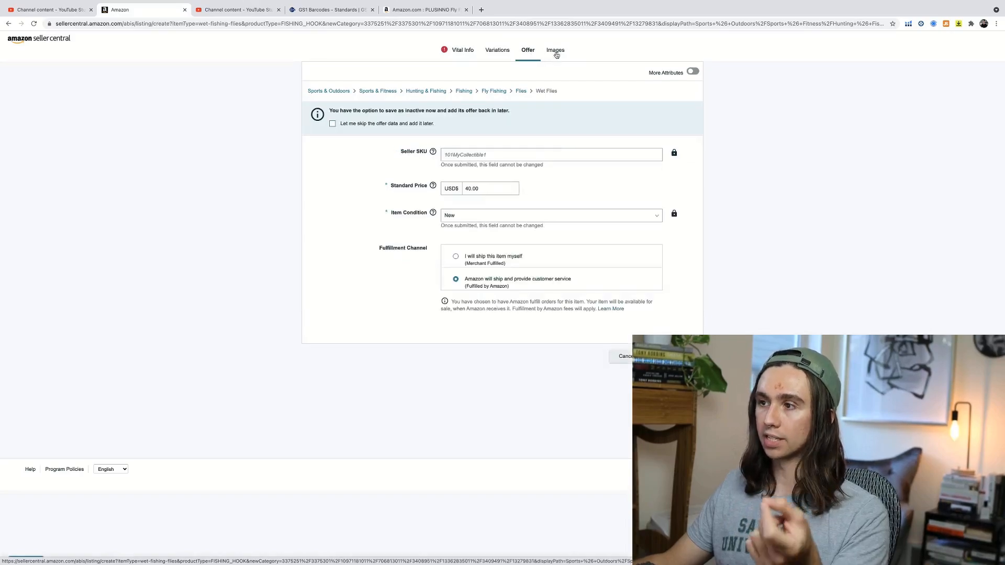
pyautogui.click(554, 49)
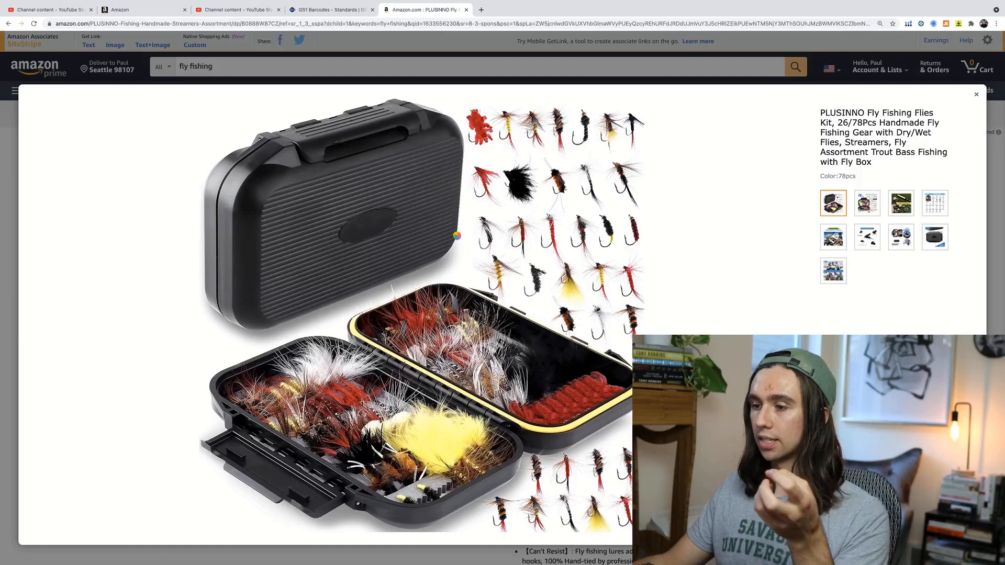
pyautogui.moveTo(656, 214)
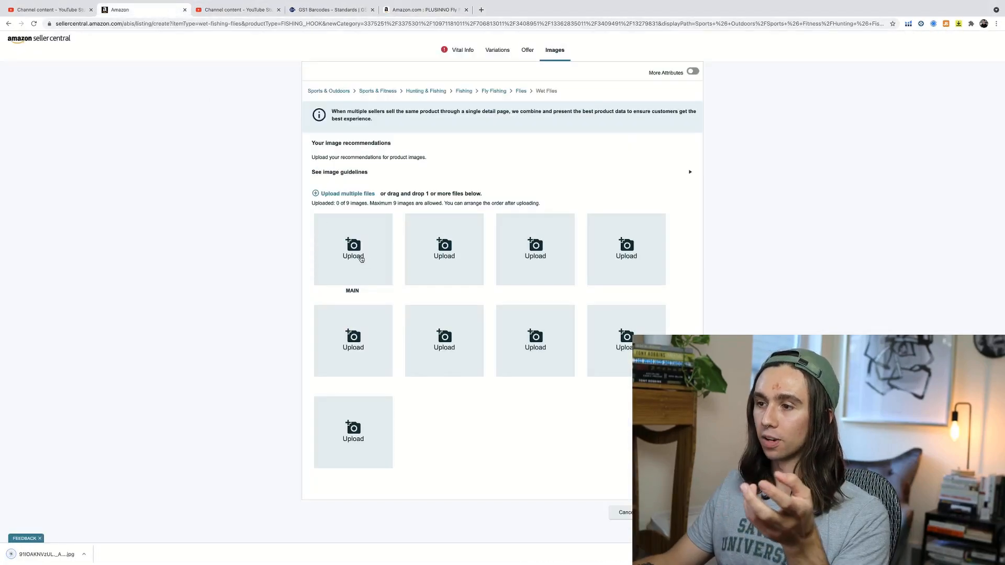
pyautogui.moveTo(386, 298)
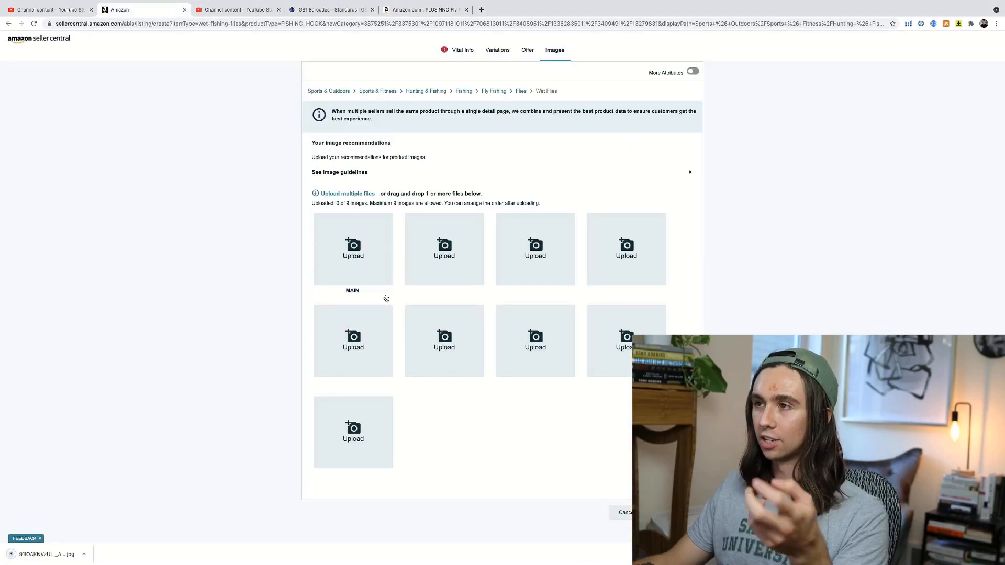
# Step: Upload the fly box photo as the MAIN product image and return to the offer details
pyautogui.click(353, 249)
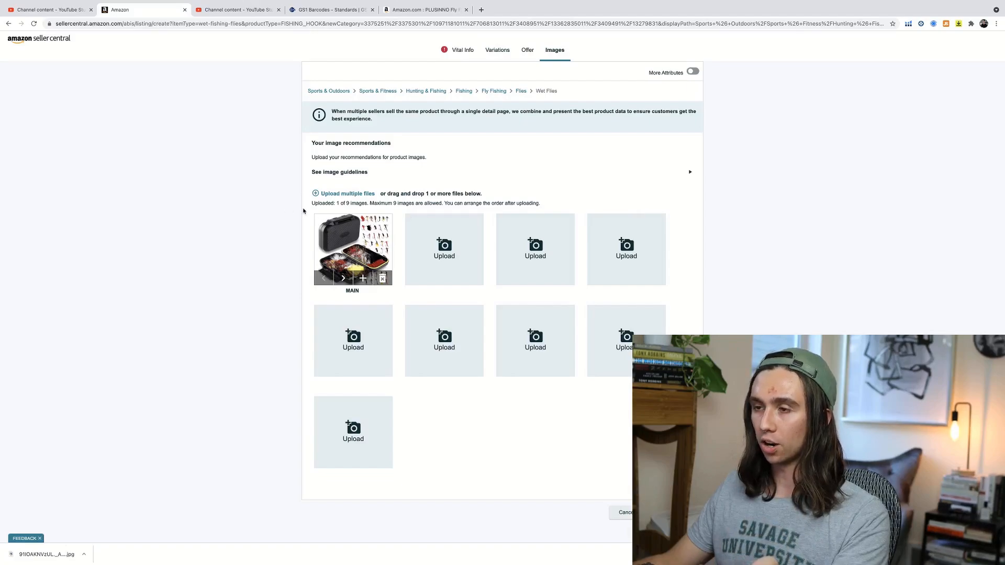
pyautogui.moveTo(343, 225)
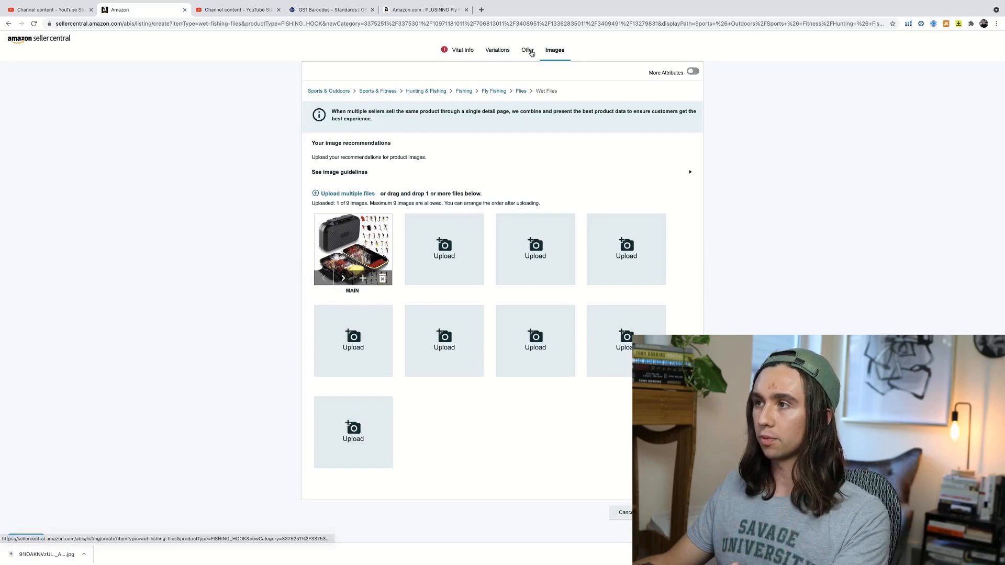
pyautogui.click(526, 49)
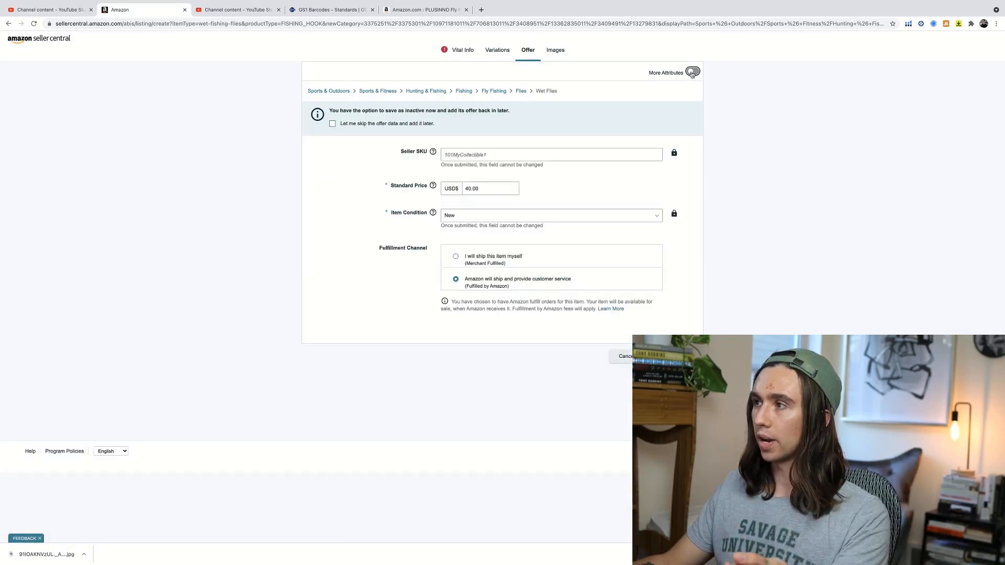
# Step: Reveal all listing attributes and move into the More Details section
pyautogui.click(693, 72)
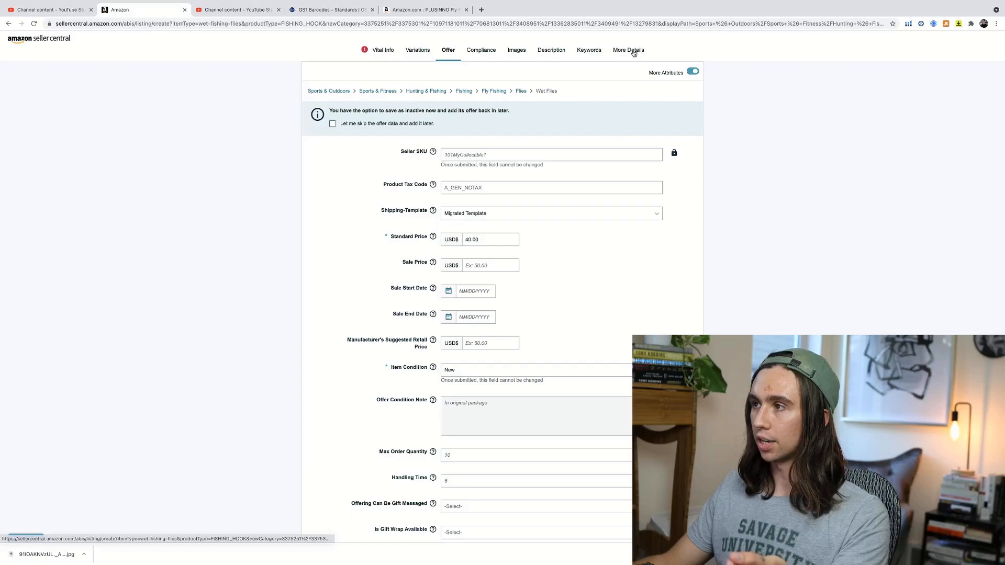
pyautogui.click(628, 49)
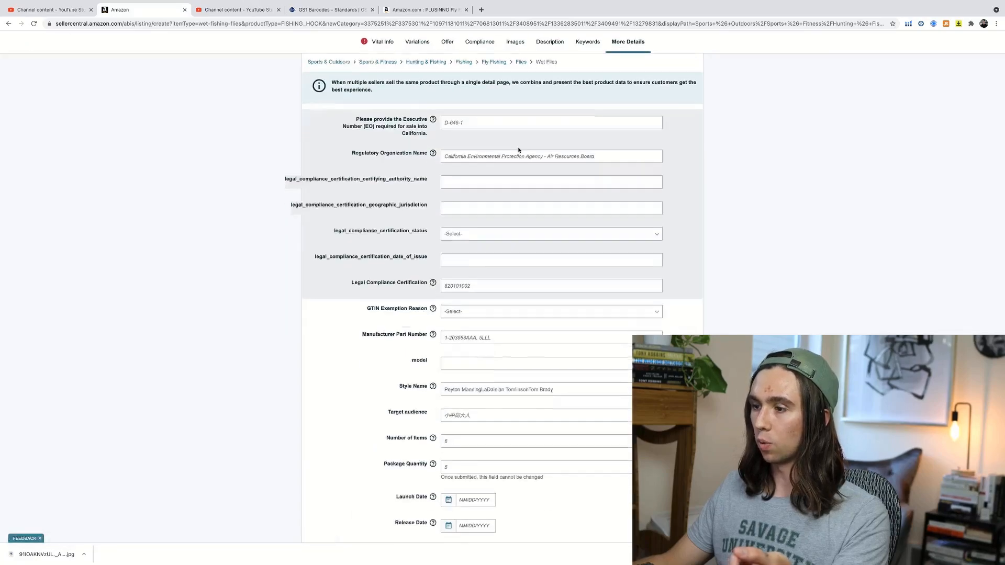
pyautogui.scroll(-3)
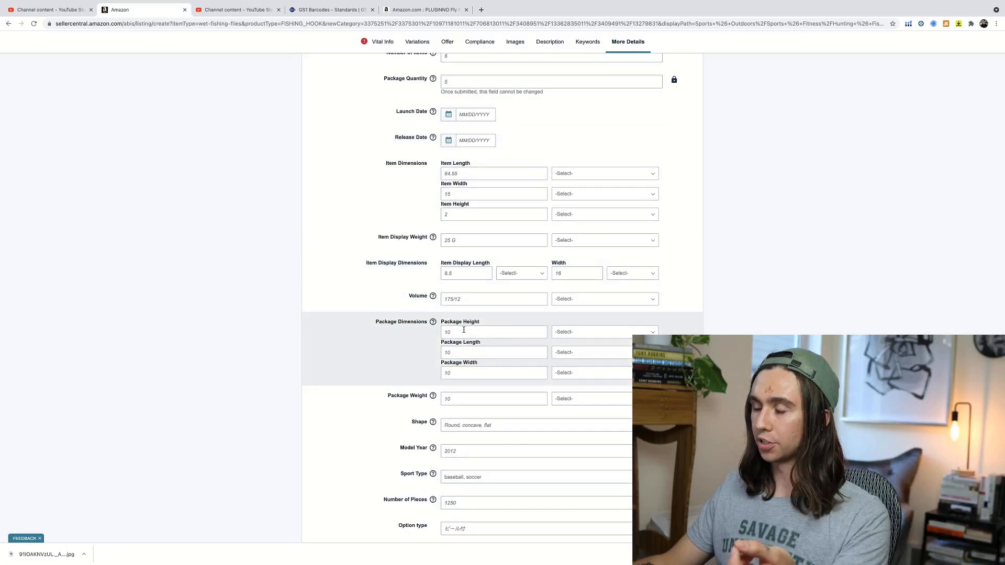
# Step: Enter package dimensions 10 × 10 × 4 inches and weight 2 lb, reaching the Description section
pyautogui.click(494, 332)
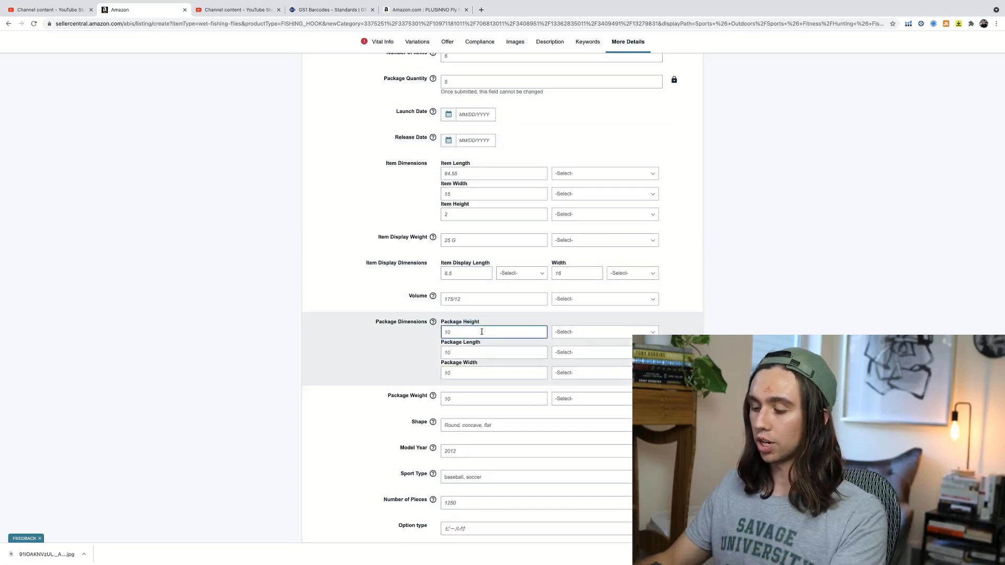
pyautogui.click(604, 332)
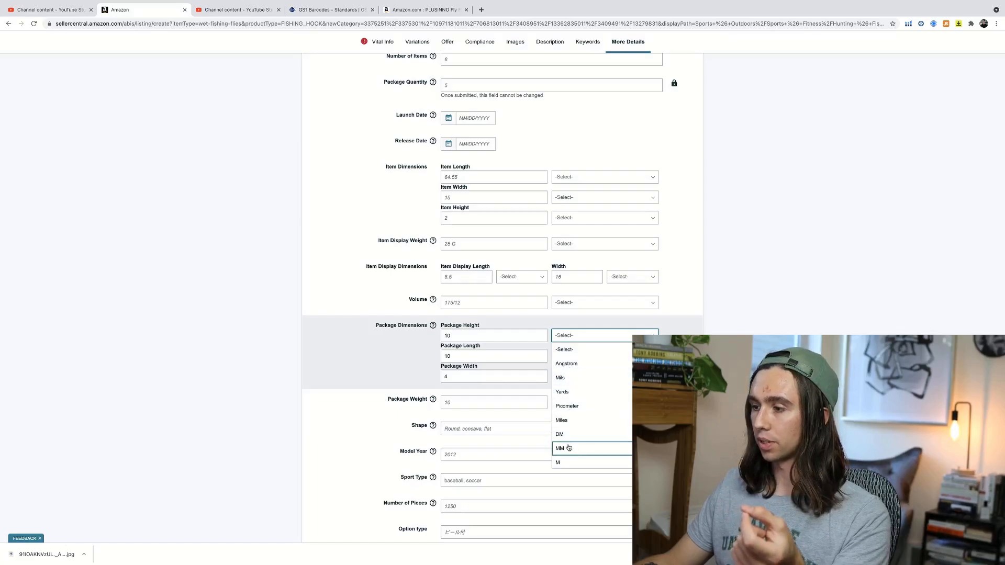
pyautogui.click(559, 448)
pyautogui.write('2')
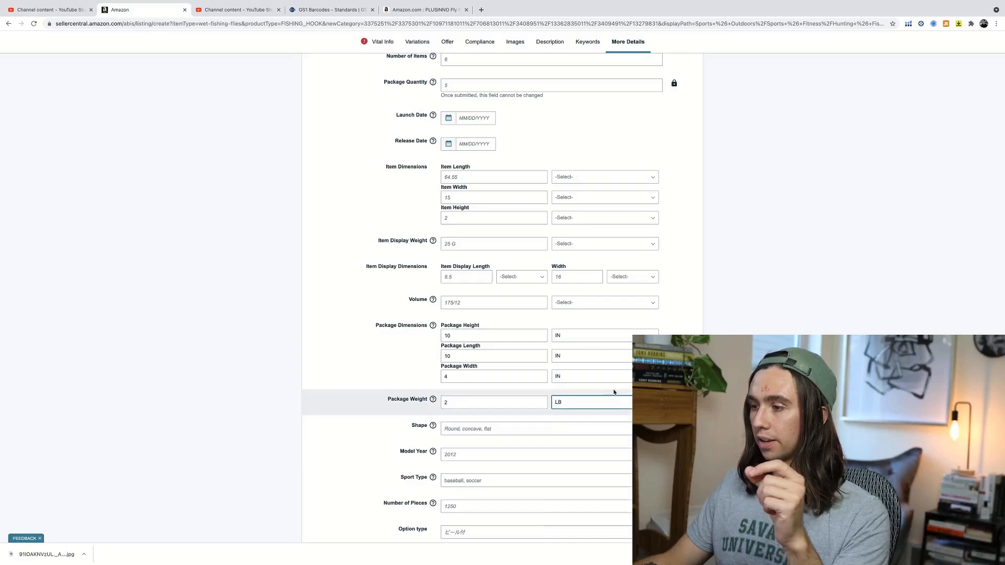
pyautogui.scroll(-3)
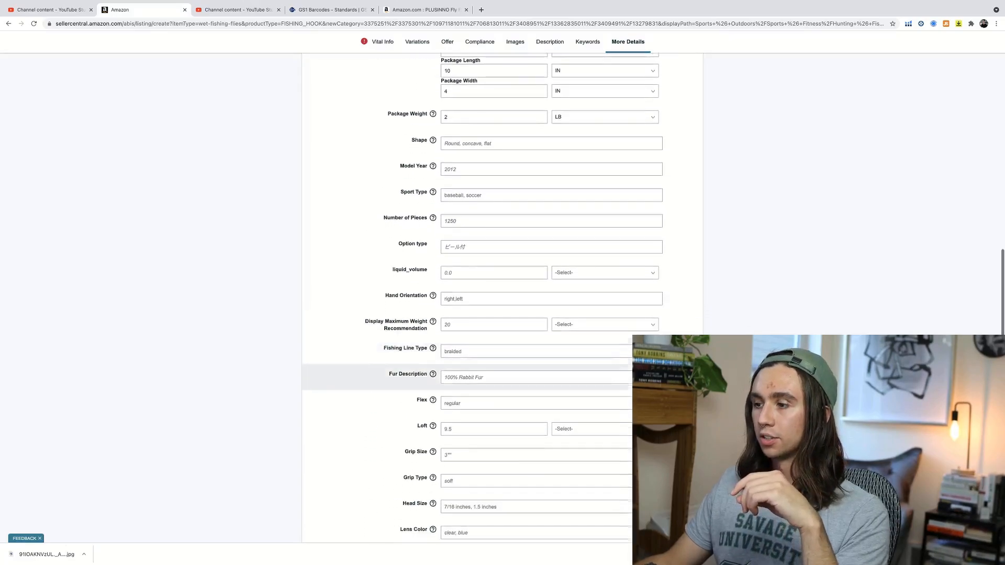
pyautogui.scroll(-3)
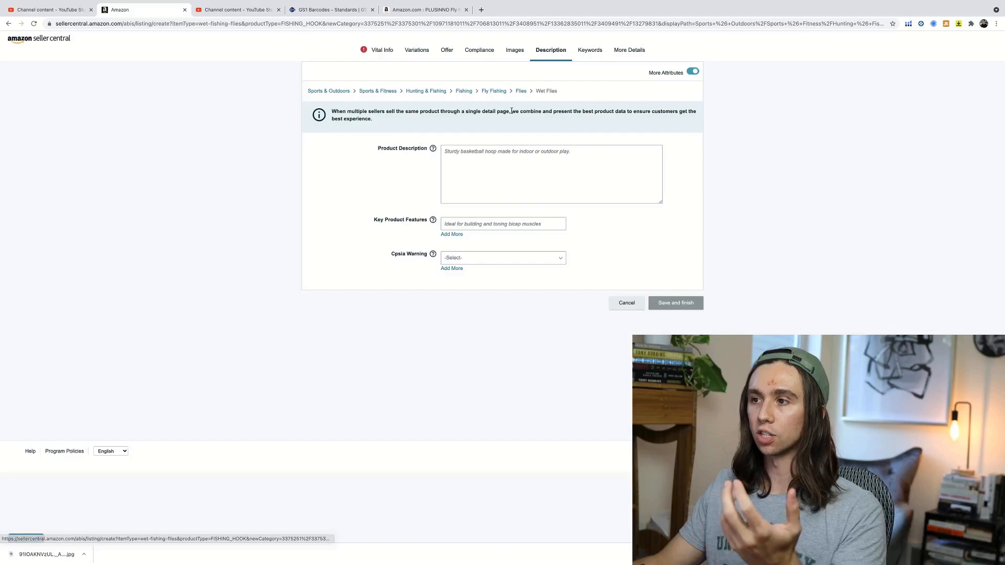
# Step: Check the competitor PLUSINNO fly box listing, then return to the Seller Central Images section
pyautogui.click(452, 235)
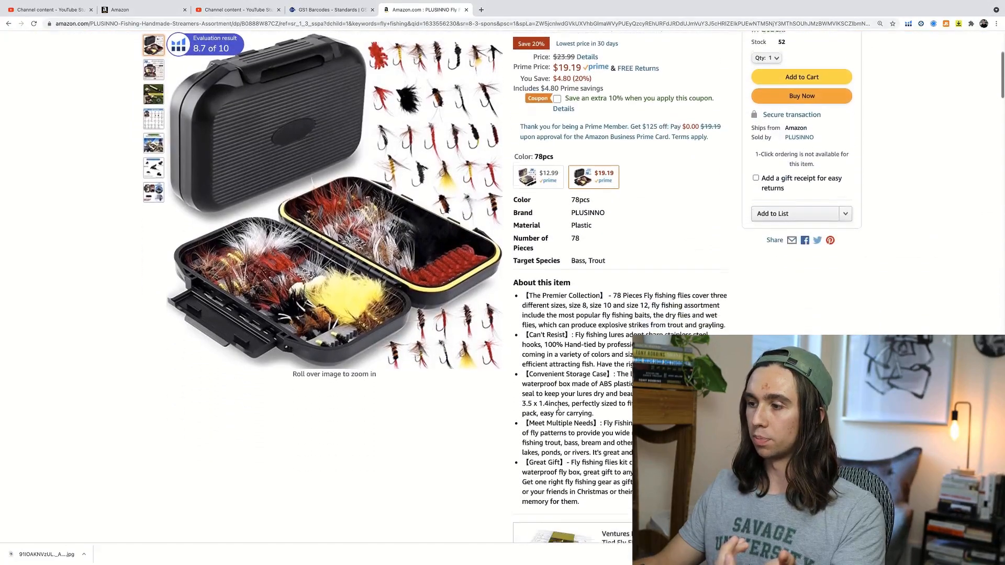
pyautogui.scroll(3)
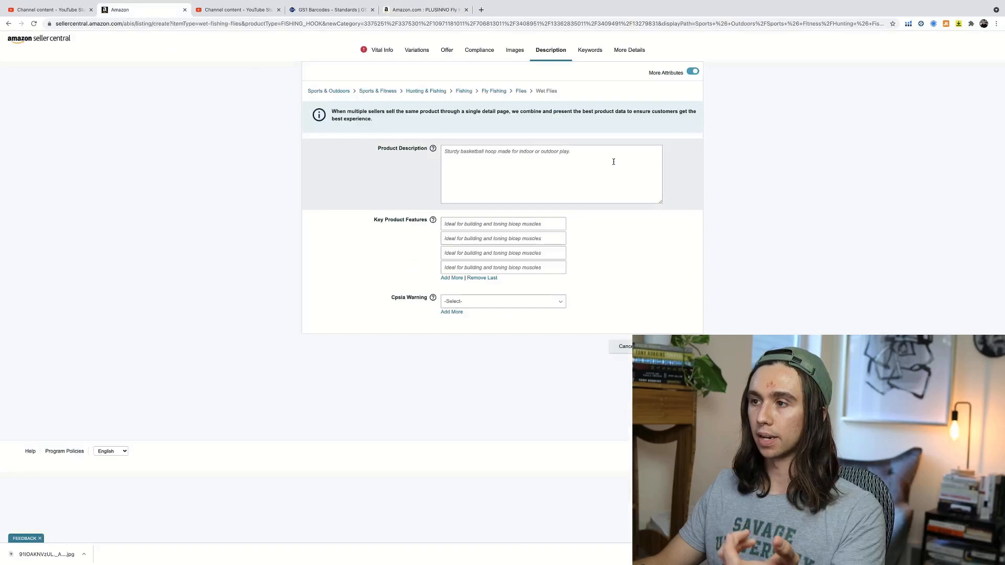
pyautogui.moveTo(605, 220)
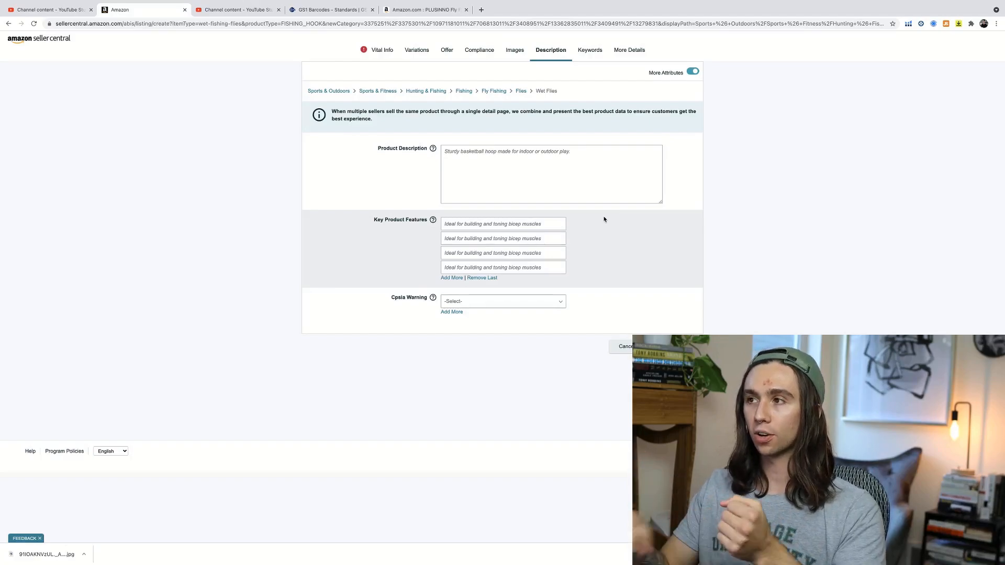
pyautogui.click(515, 49)
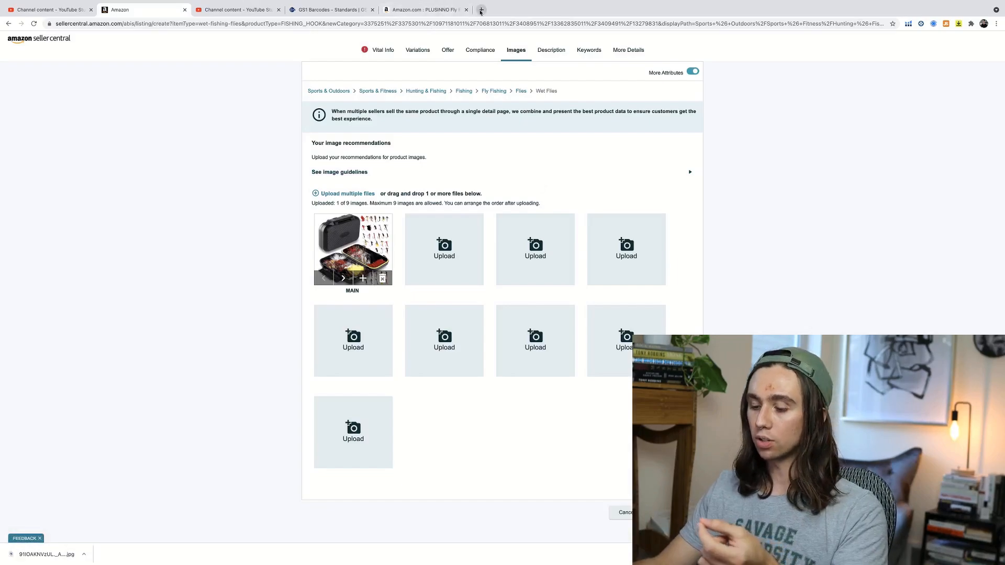
# Step: Browse Fiverr in a new tab and search "amazon photography" freelancers
pyautogui.click(478, 9)
pyautogui.write('fiverr.com')
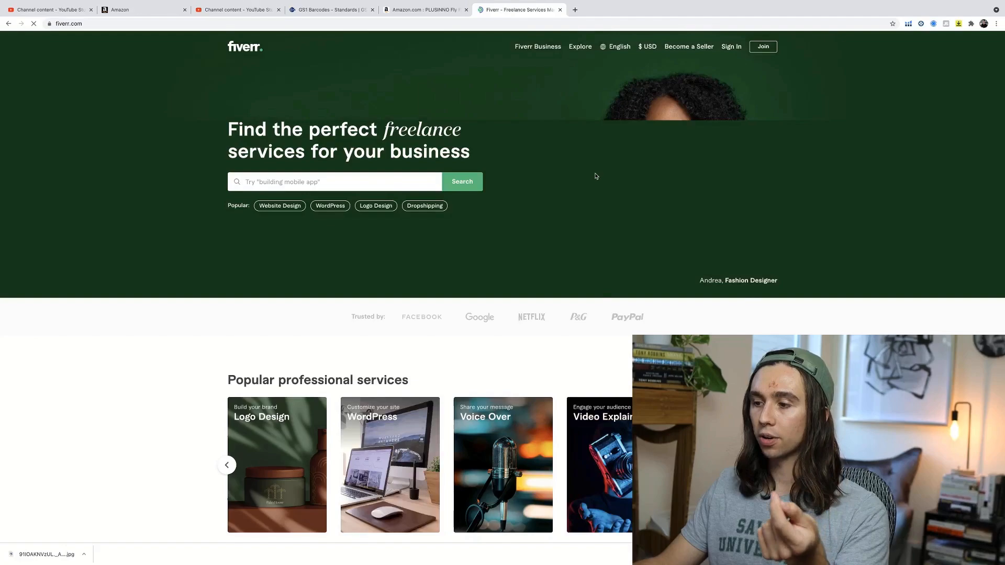
pyautogui.write('amazon photography')
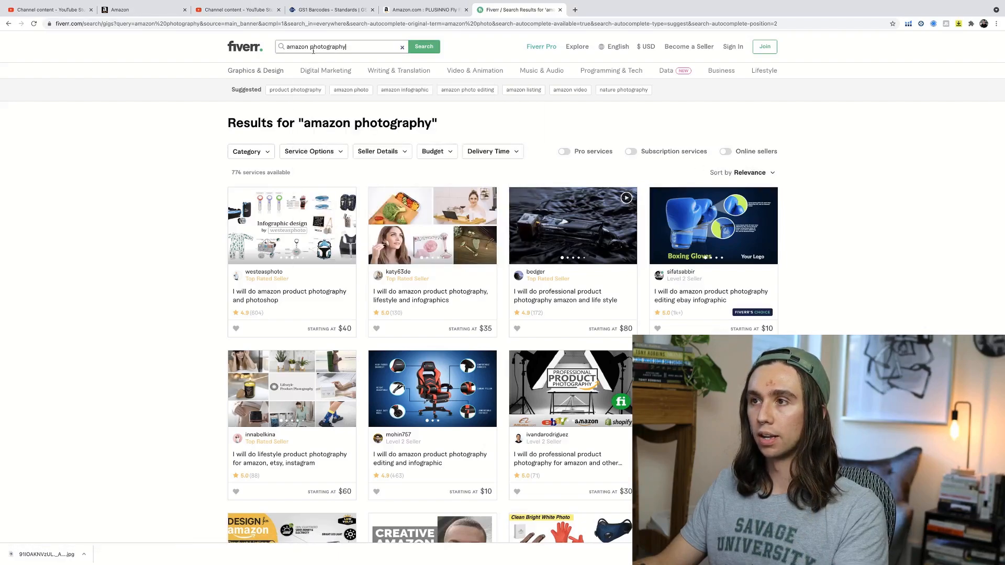
# Step: Search "amazon copywriting" and review a listing copywriting gig starting at $35
pyautogui.write('amazon copywritin')
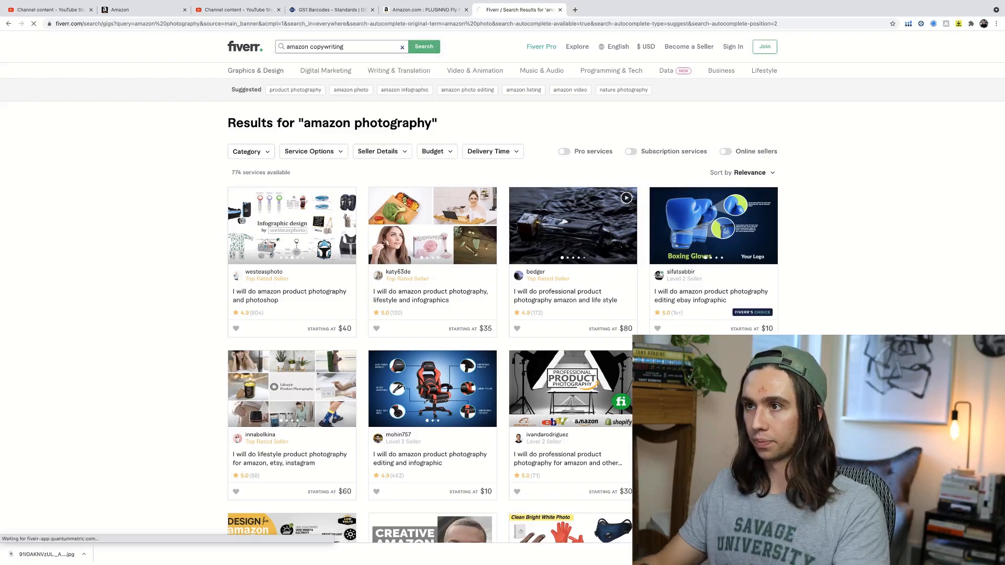
pyautogui.click(423, 47)
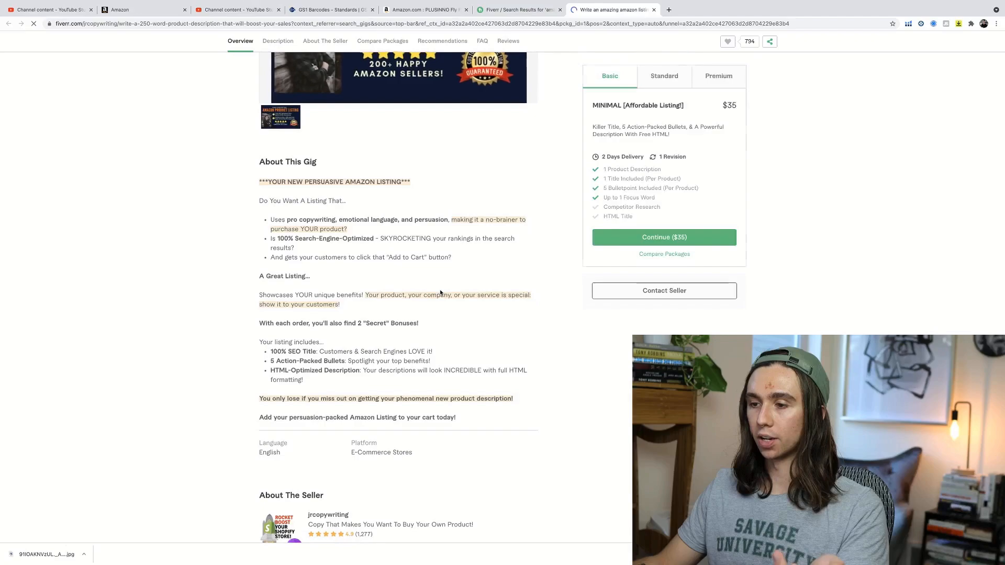
pyautogui.scroll(-3)
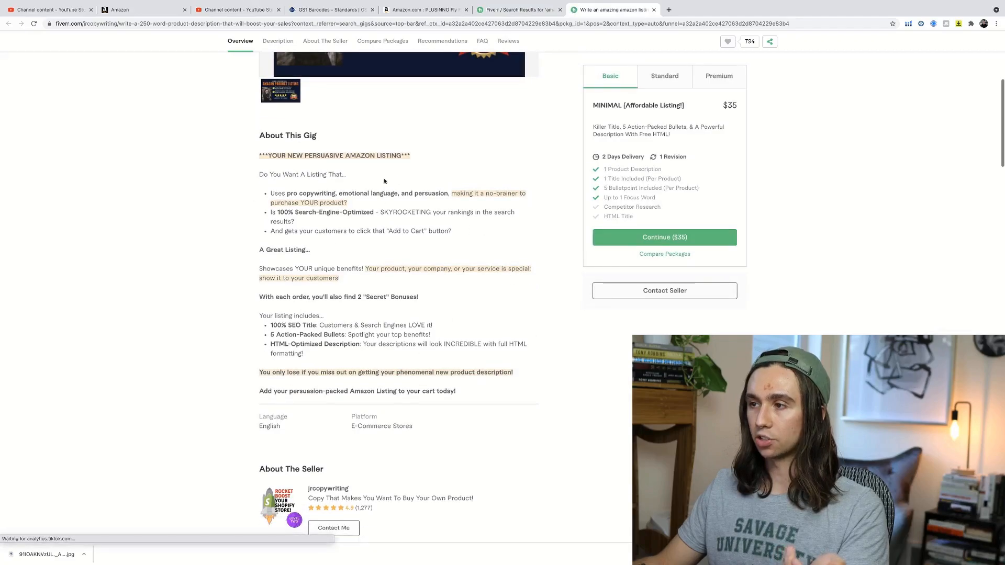
pyautogui.scroll(-3)
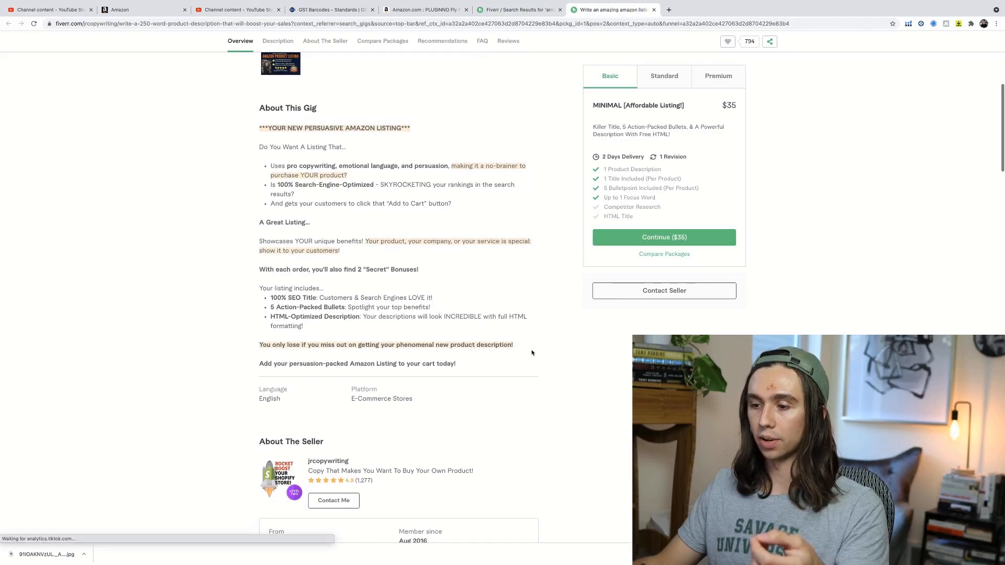